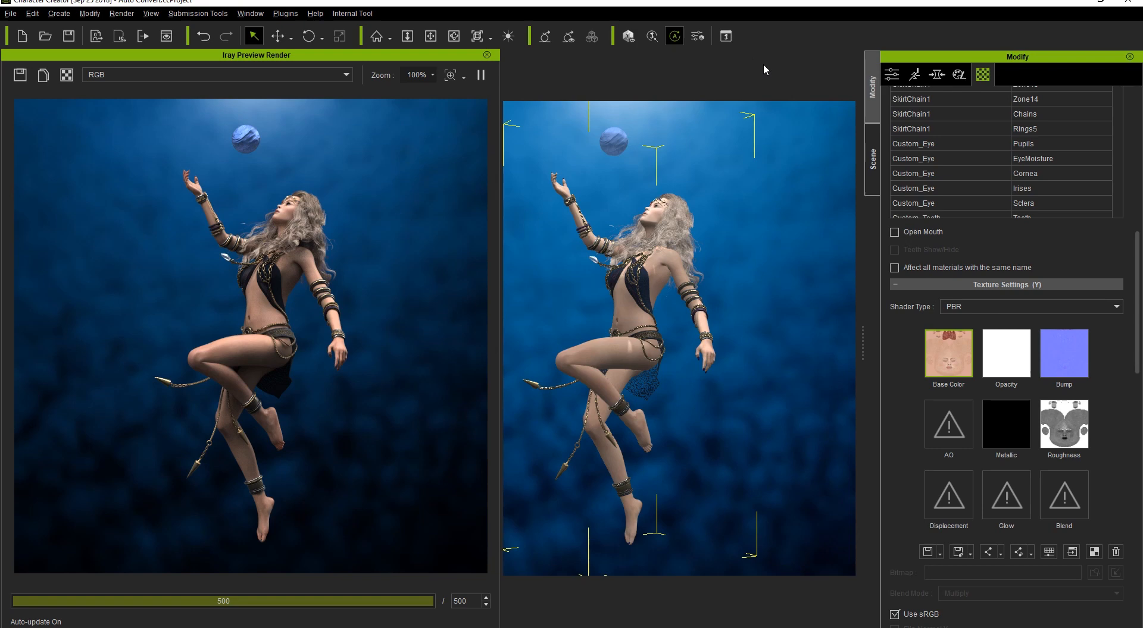
pyautogui.moveTo(695, 36)
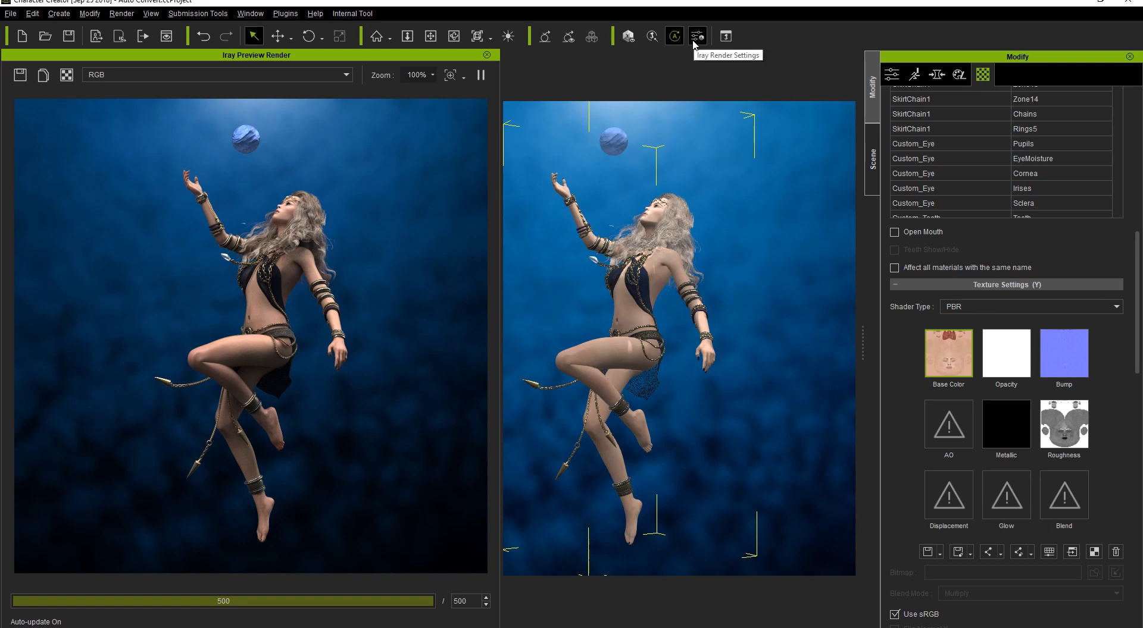
# - Bring up the Iray Render material panel listing the sphere's 01-Default material
pyautogui.click(673, 37)
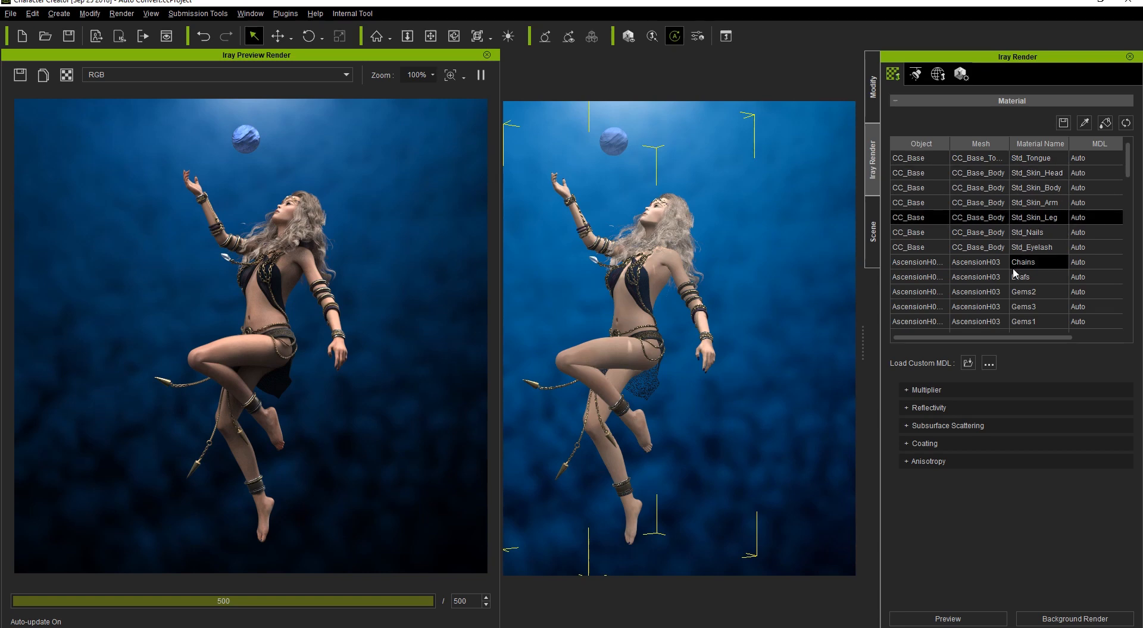
pyautogui.scroll(-3)
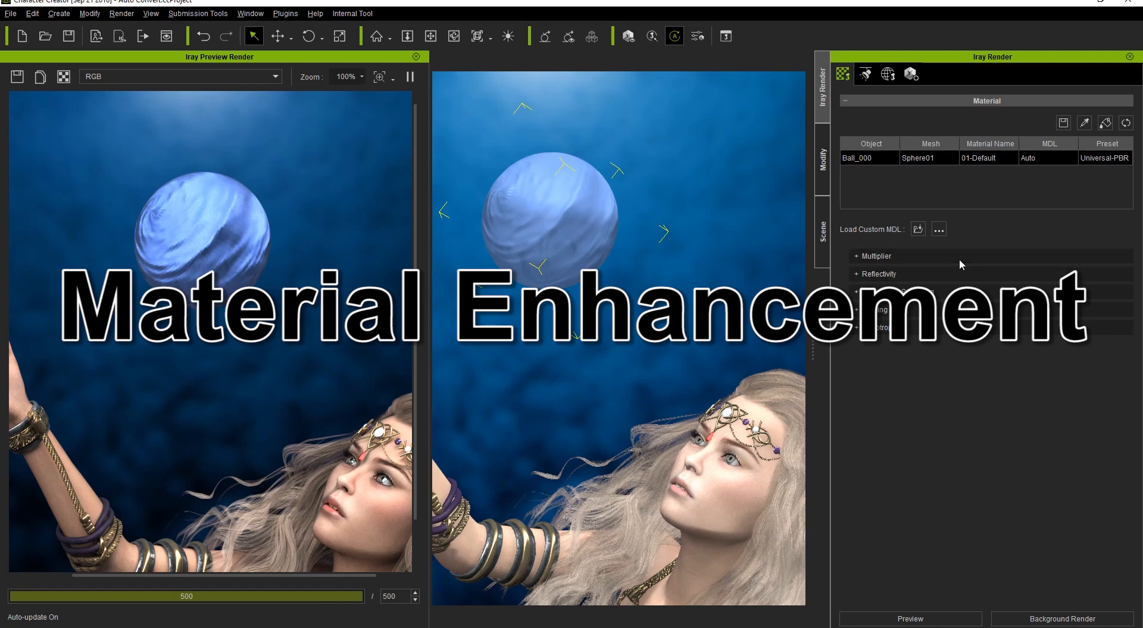
# - Set the sphere's Normal Bump multiplier to 0, with base colour and roughness at 0.204
pyautogui.click(872, 256)
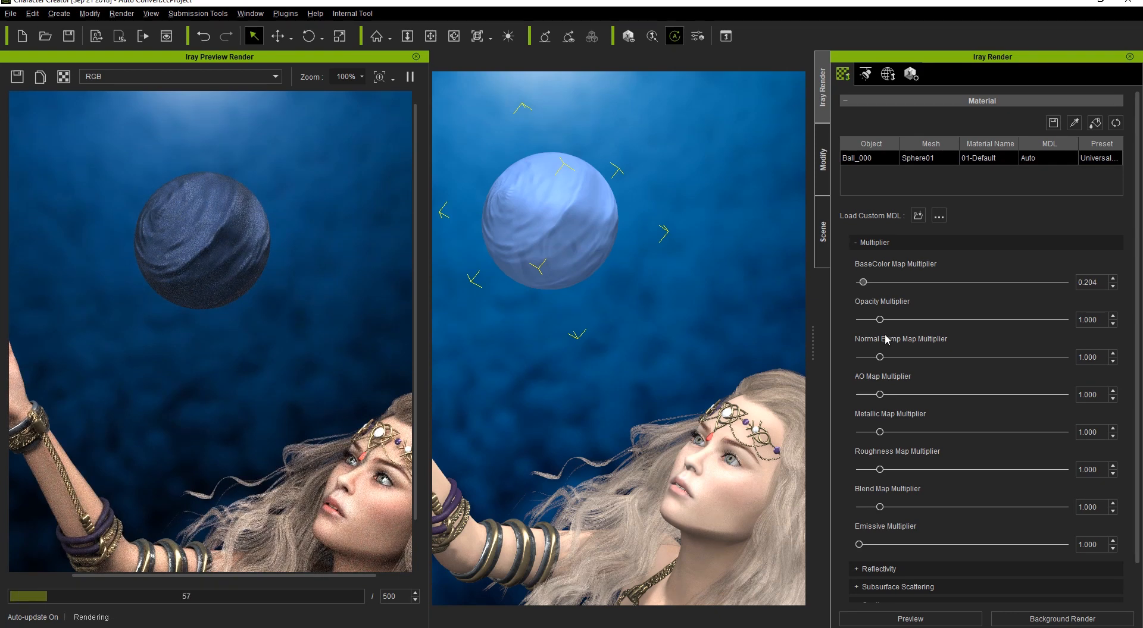
pyautogui.moveTo(881, 357); pyautogui.dragTo(861, 357)
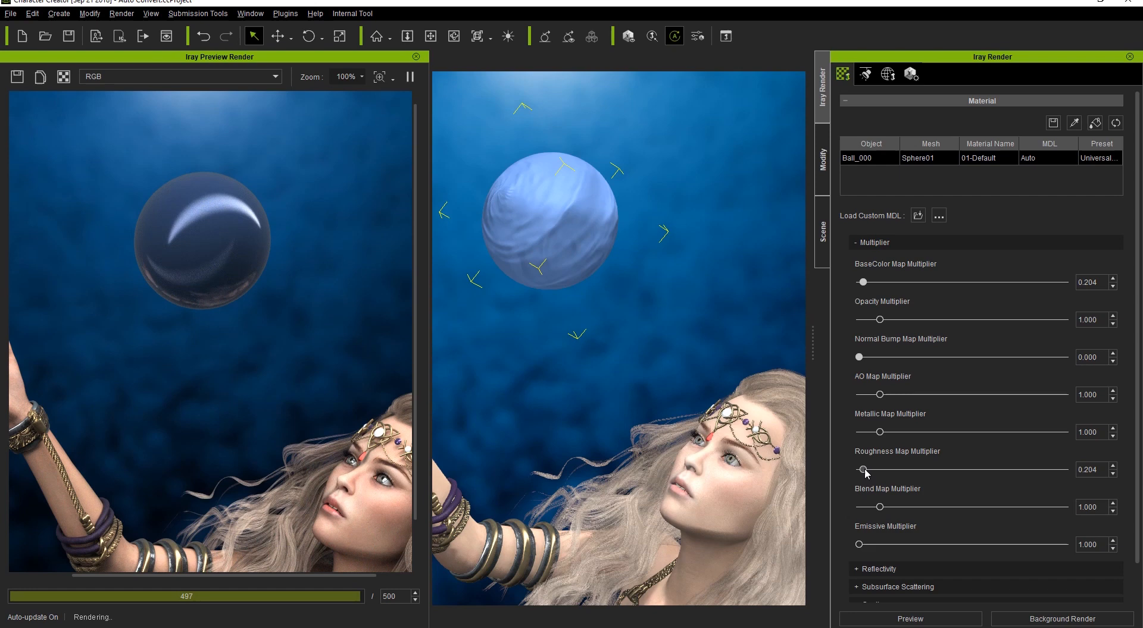
# - Raise the sphere's reflectance to 0.514 and edge reflection strength to about 2.7
pyautogui.click(873, 242)
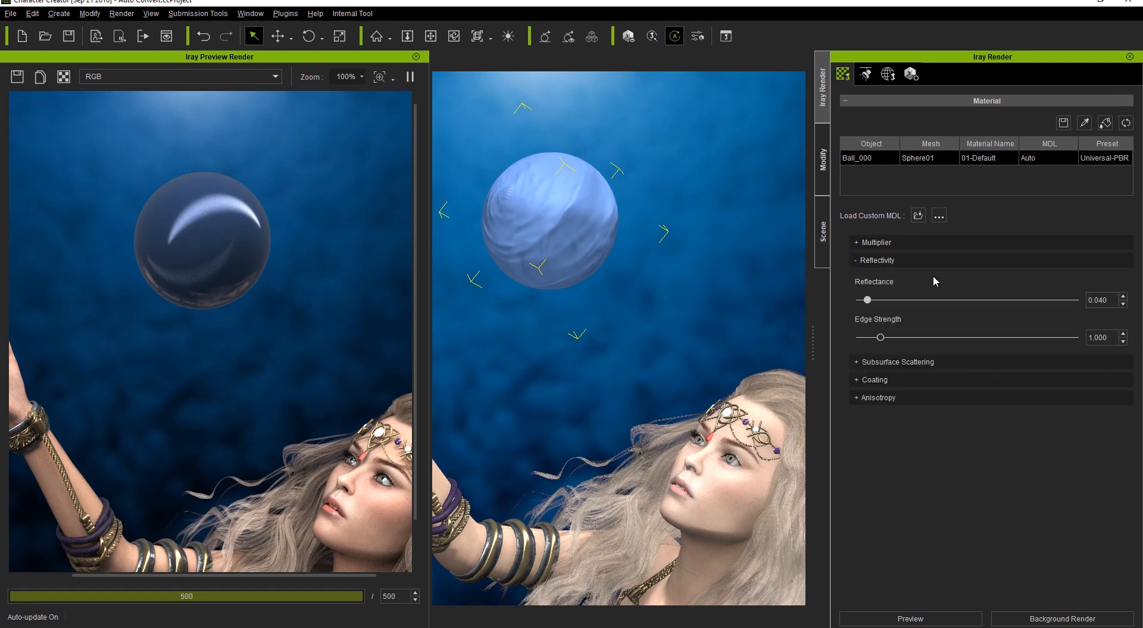
pyautogui.moveTo(868, 300); pyautogui.dragTo(903, 299)
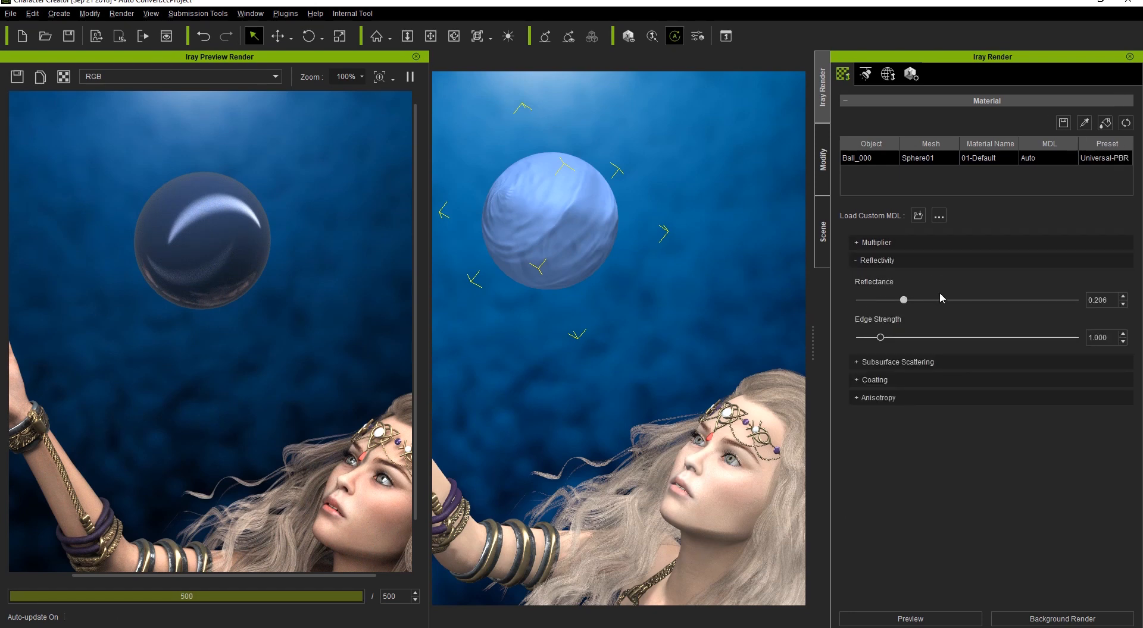
pyautogui.moveTo(901, 300); pyautogui.dragTo(970, 299)
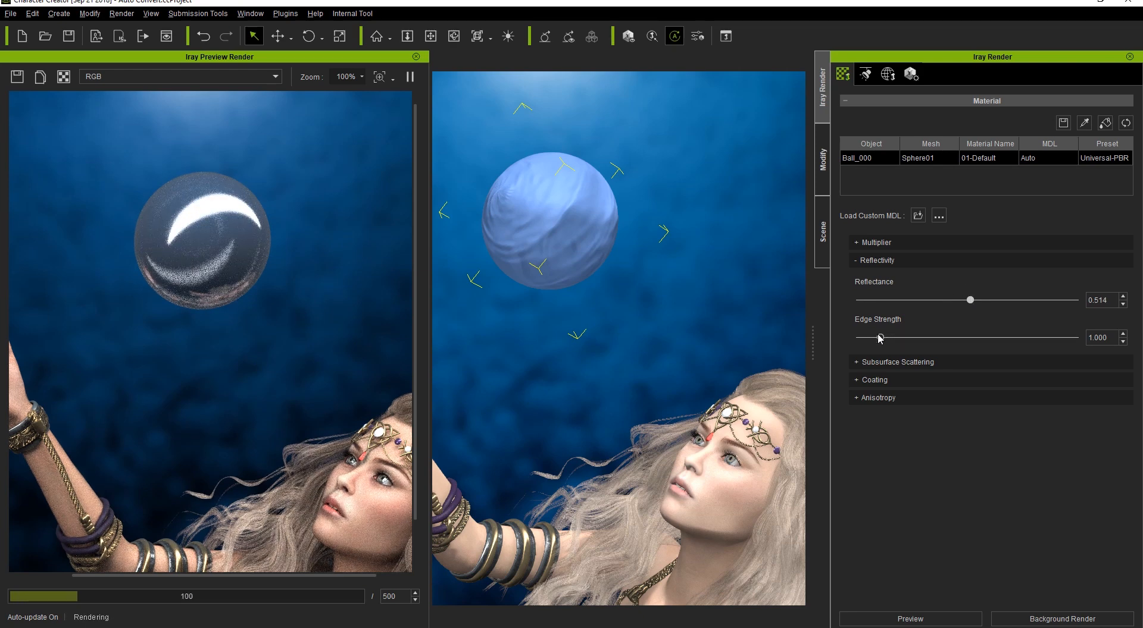
pyautogui.moveTo(878, 338); pyautogui.dragTo(972, 338)
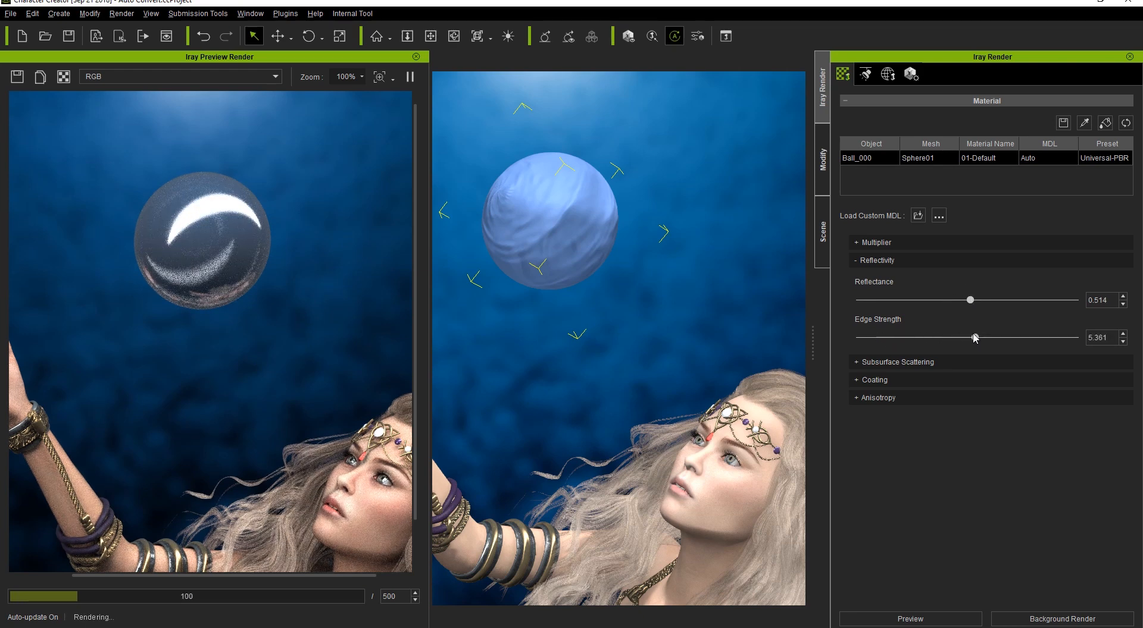
pyautogui.moveTo(975, 338); pyautogui.dragTo(973, 338)
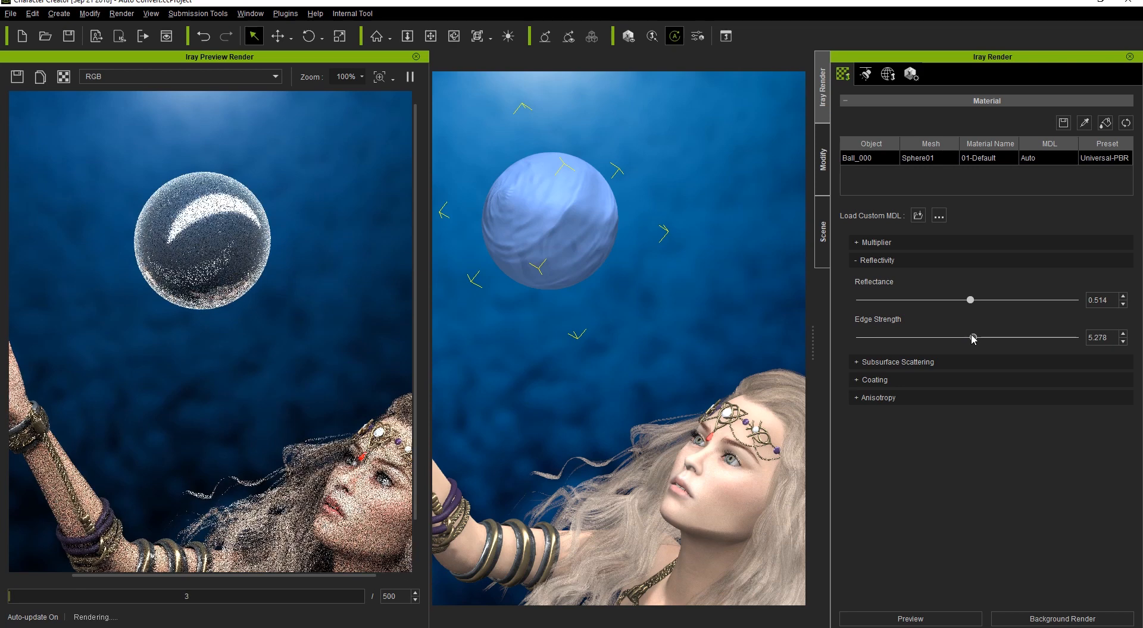
pyautogui.moveTo(969, 338); pyautogui.dragTo(916, 338)
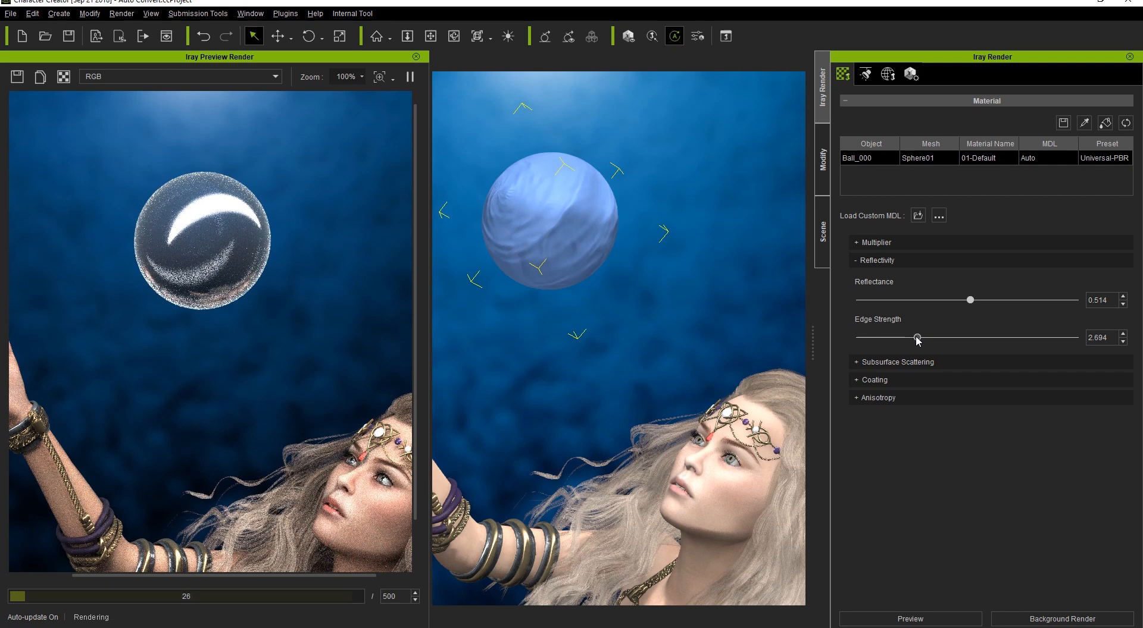
pyautogui.click(877, 261)
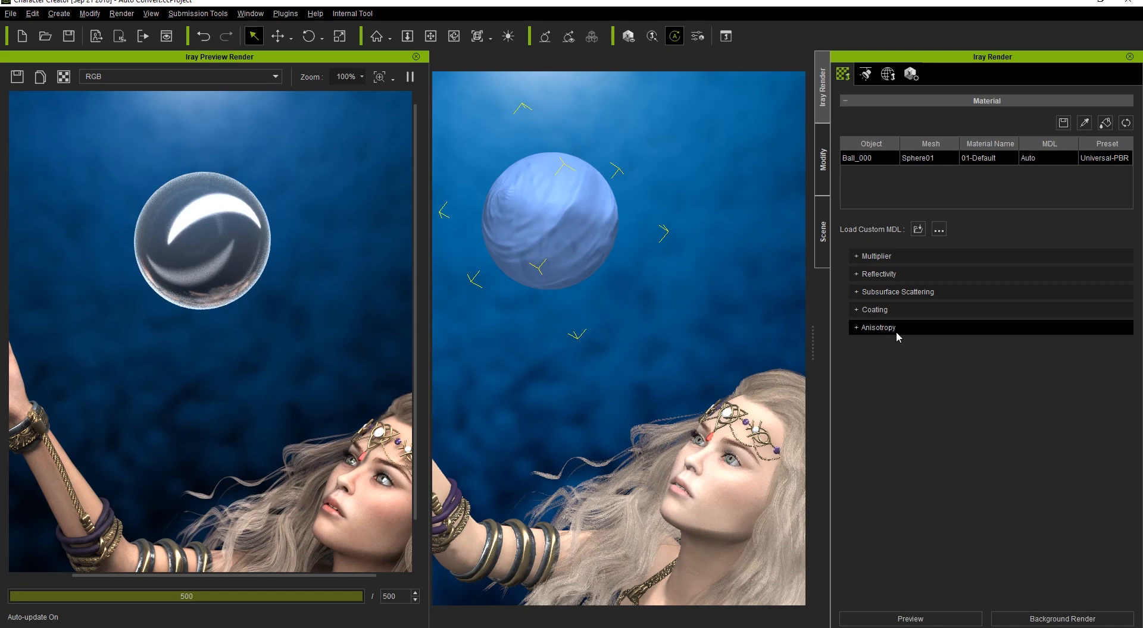
# - Enable anisotropy on the sphere and settle its strength near 90.8
pyautogui.click(877, 328)
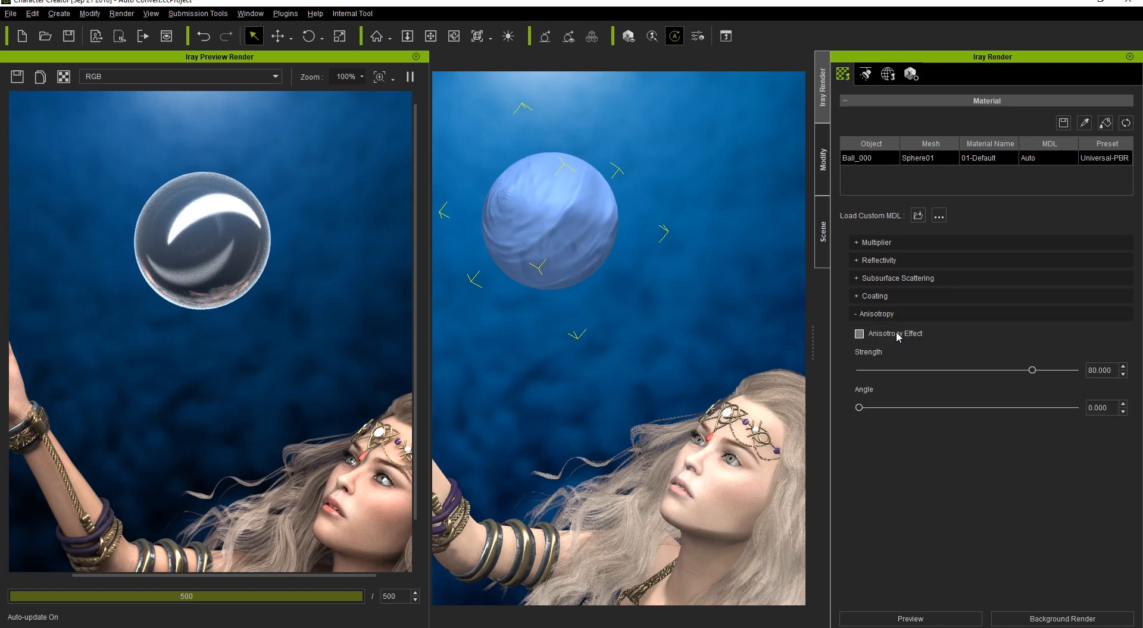
pyautogui.click(859, 333)
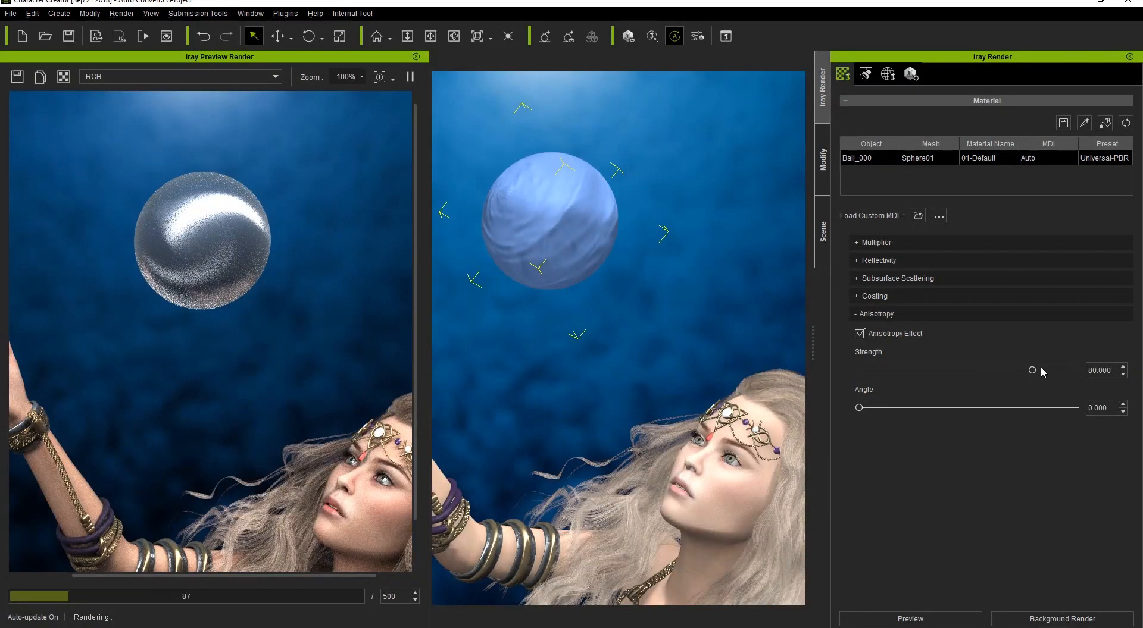
pyautogui.moveTo(1030, 370); pyautogui.dragTo(1073, 370)
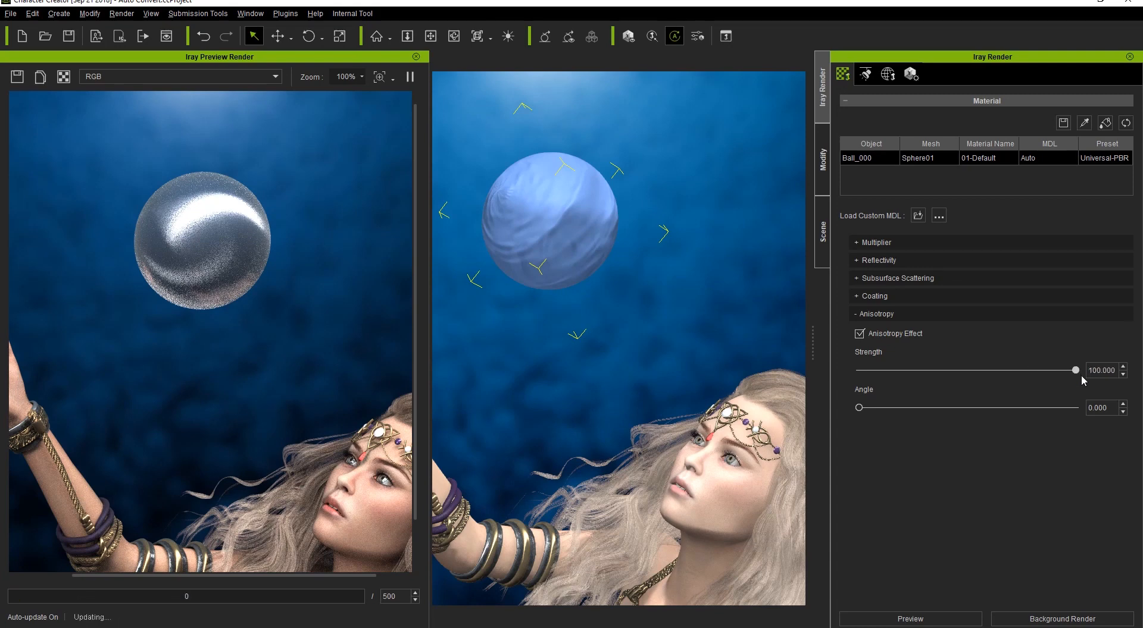
pyautogui.moveTo(1074, 370); pyautogui.dragTo(1057, 370)
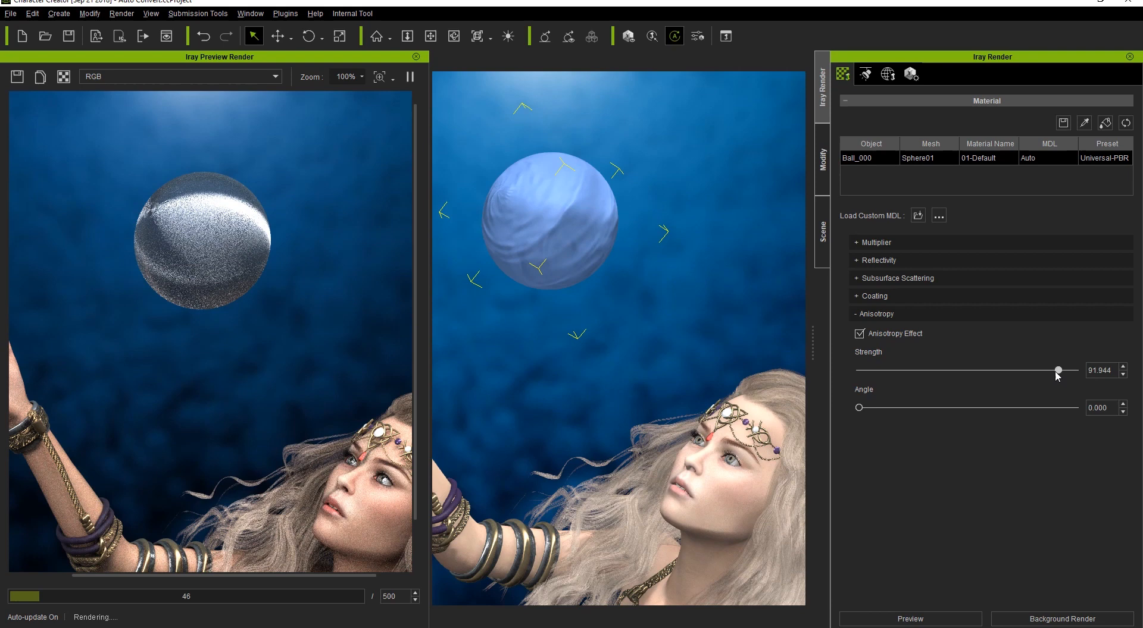
pyautogui.moveTo(1057, 370); pyautogui.dragTo(1055, 371)
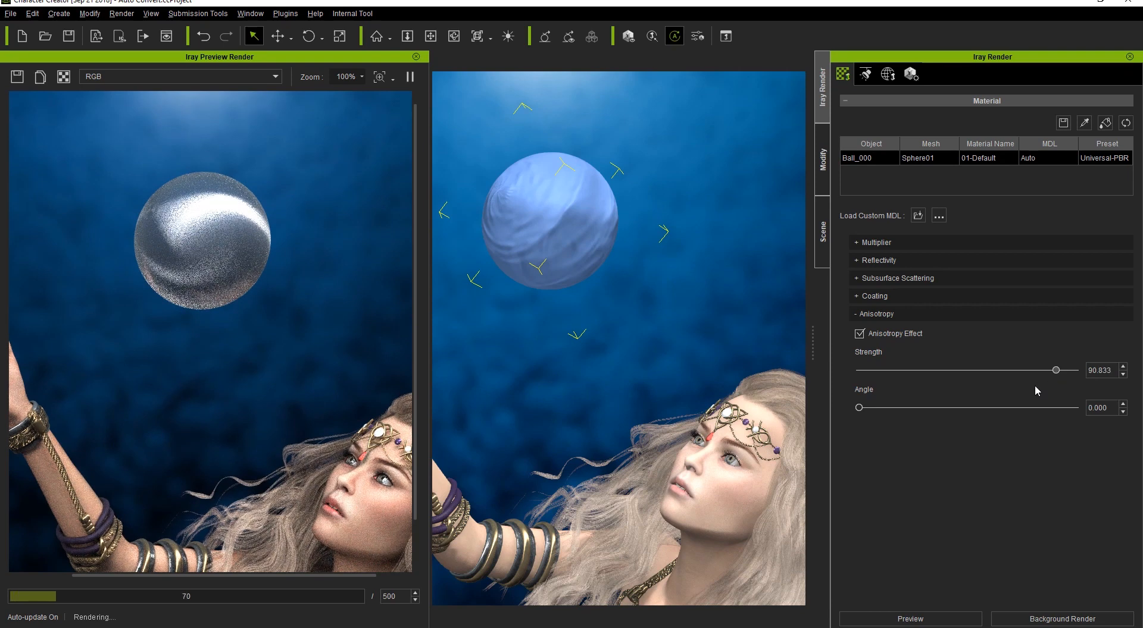
# - Try anisotropy angles from 34 to 133 degrees, settling around 98 degrees
pyautogui.moveTo(858, 407); pyautogui.dragTo(908, 407)
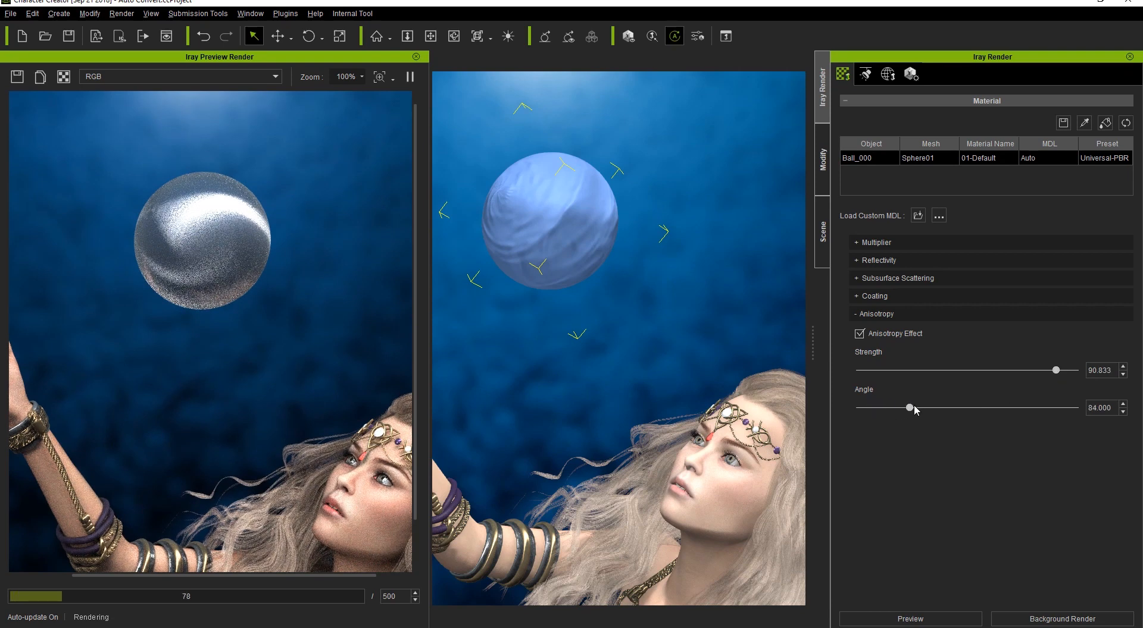
pyautogui.moveTo(908, 407); pyautogui.dragTo(914, 407)
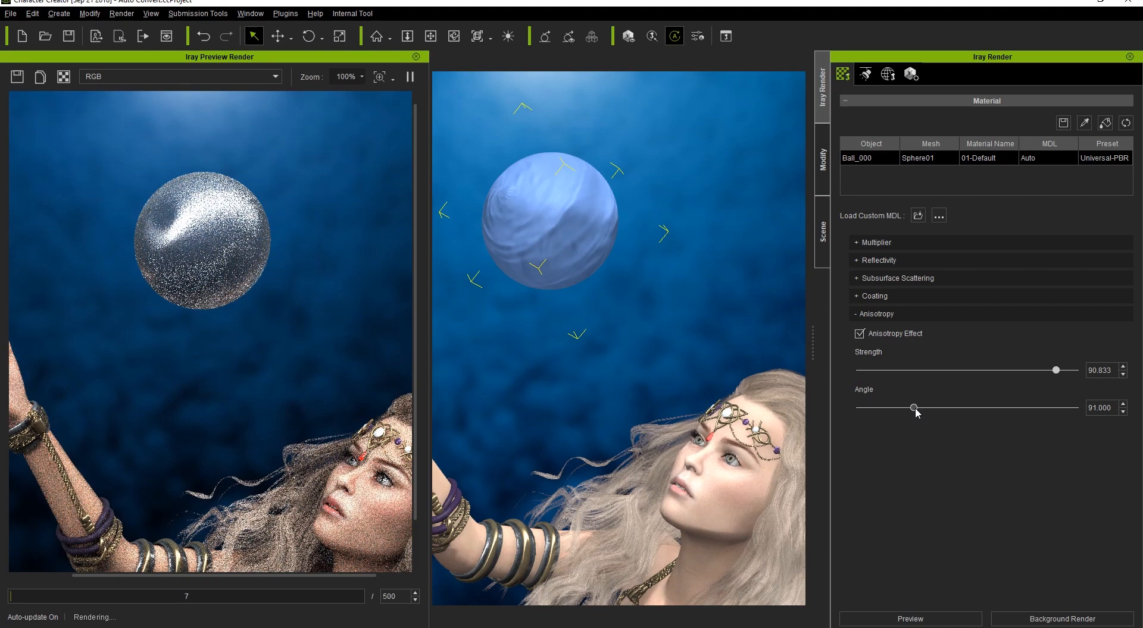
pyautogui.moveTo(913, 407); pyautogui.dragTo(894, 407)
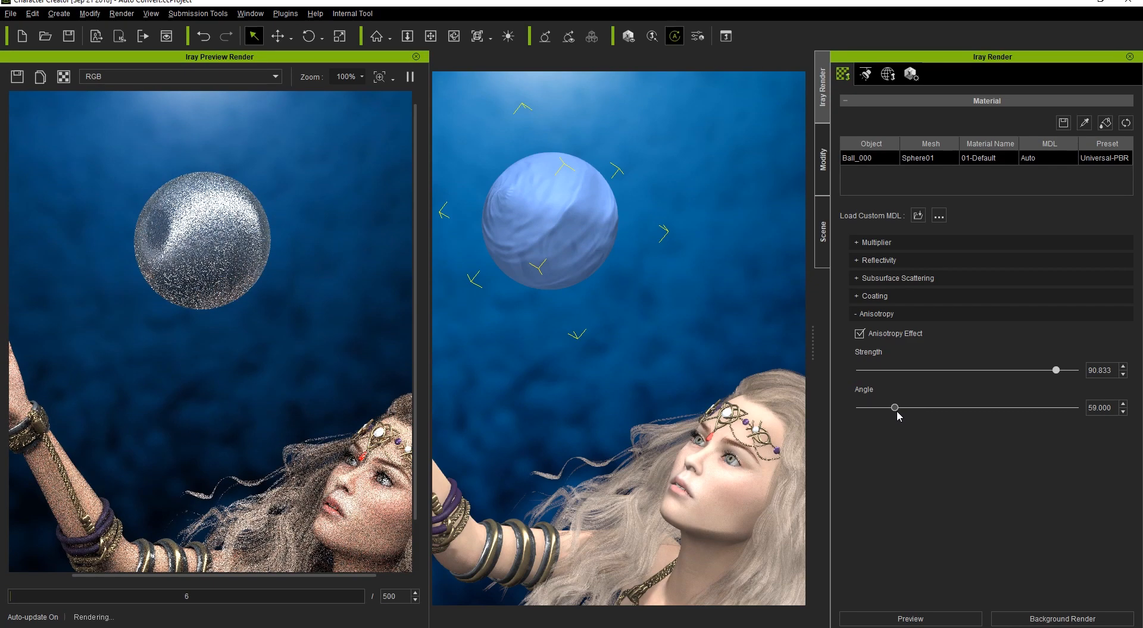
pyautogui.moveTo(894, 407); pyautogui.dragTo(879, 407)
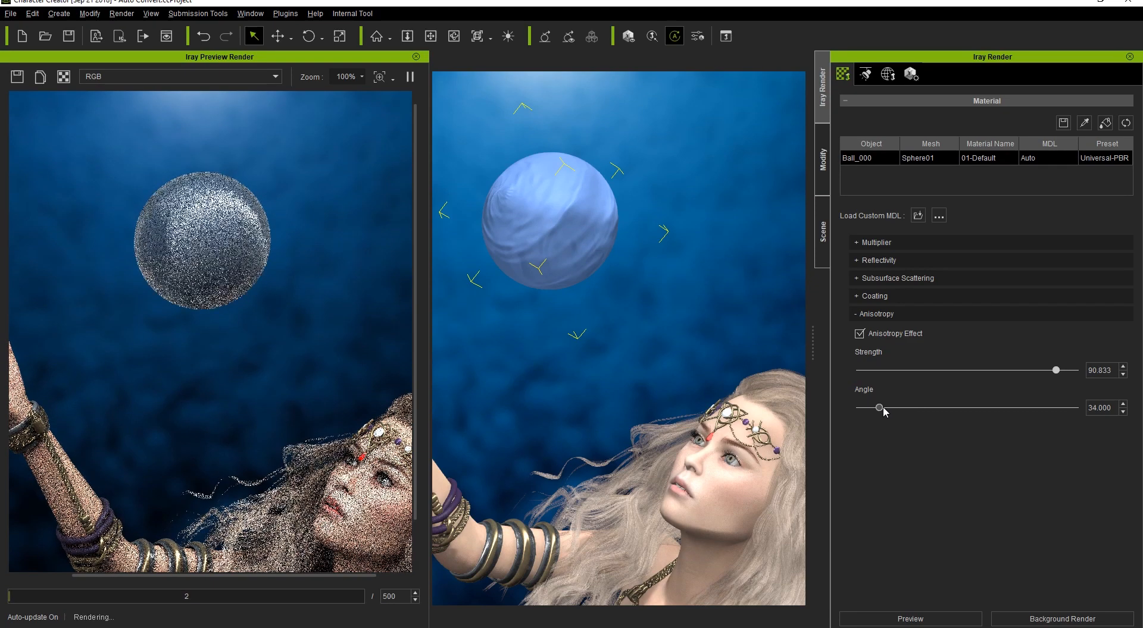
pyautogui.moveTo(877, 407); pyautogui.dragTo(939, 407)
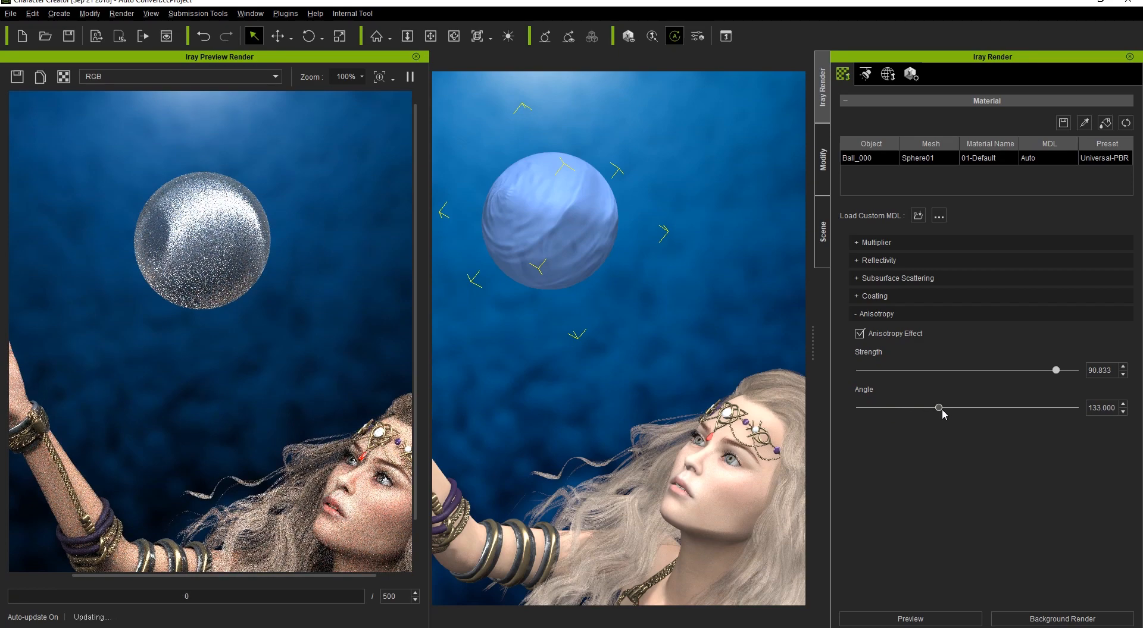
pyautogui.moveTo(939, 407); pyautogui.dragTo(918, 407)
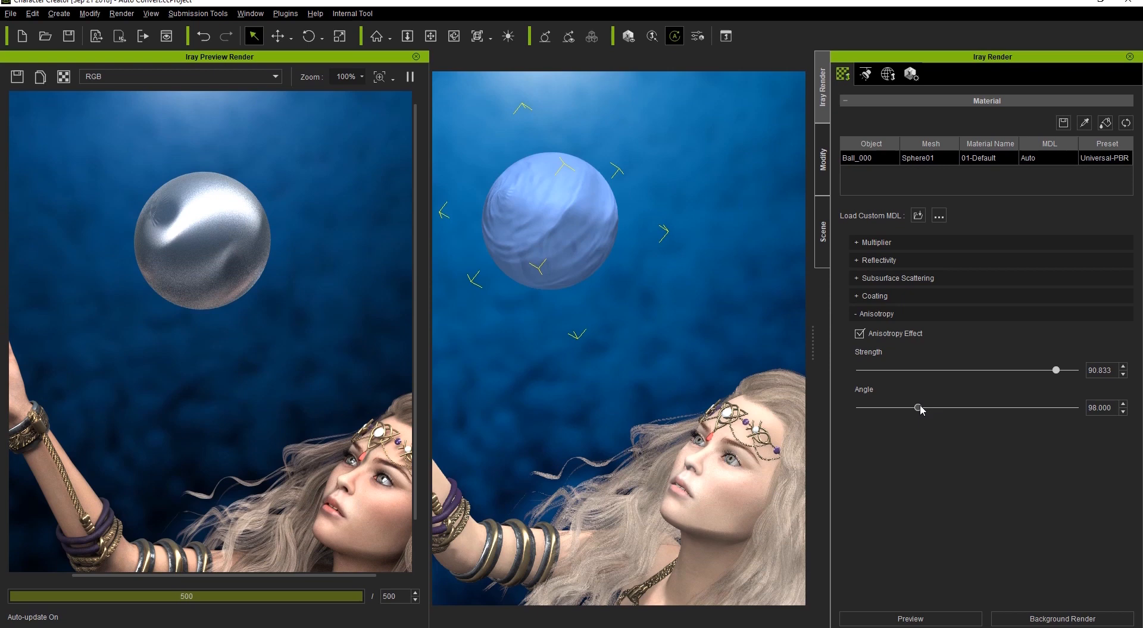
pyautogui.click(877, 313)
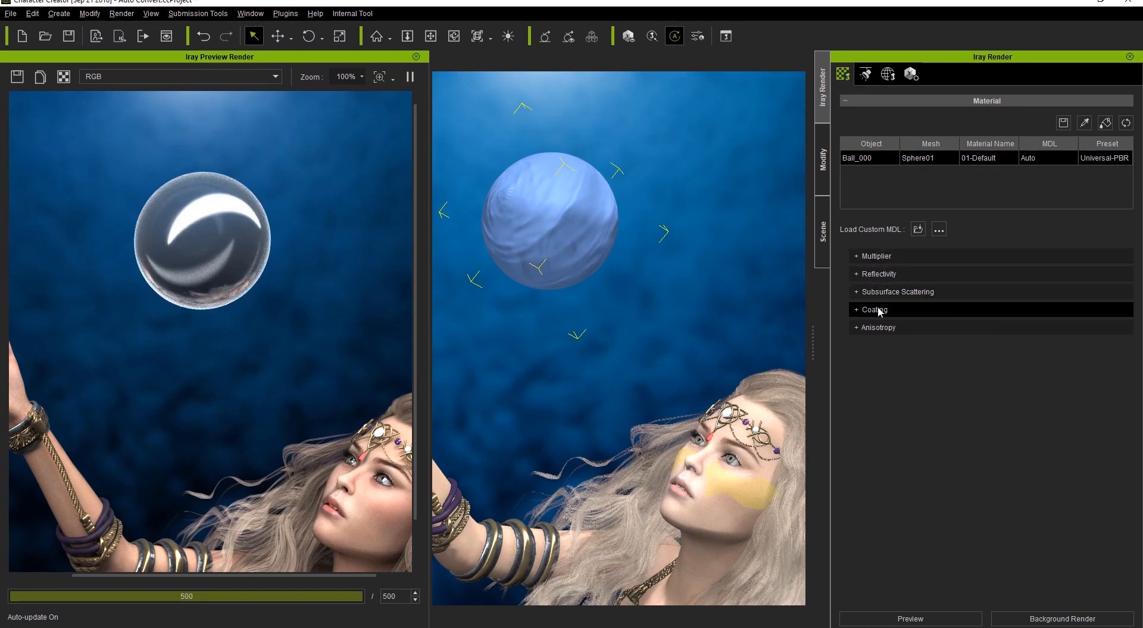
# - Enable a purple coating on the ball with strength about 6.25
pyautogui.click(873, 309)
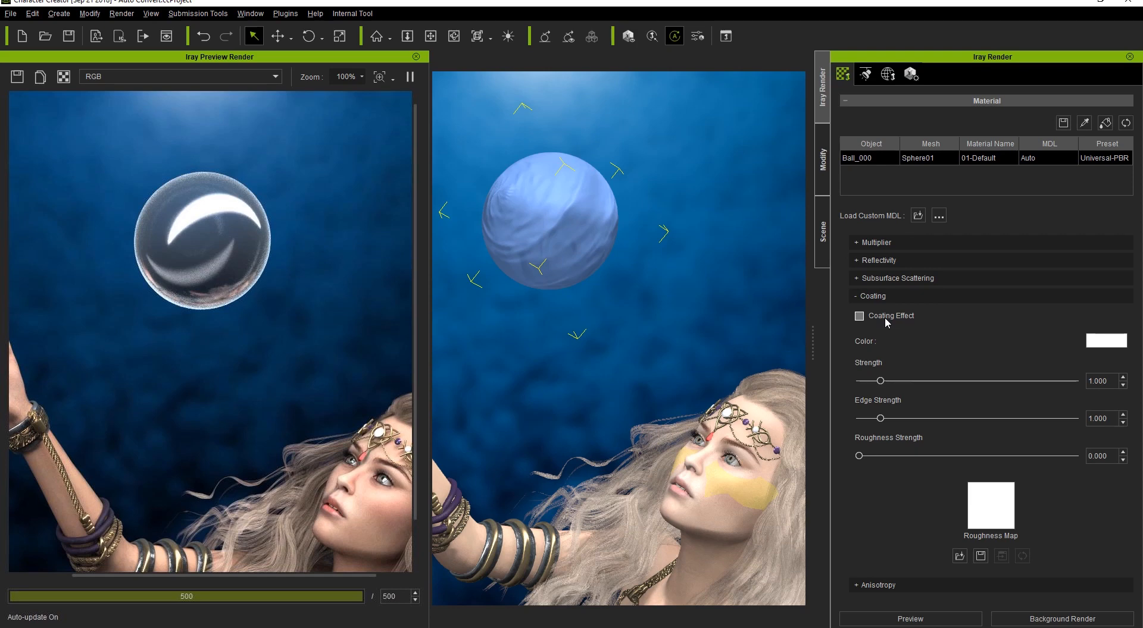
pyautogui.click(858, 316)
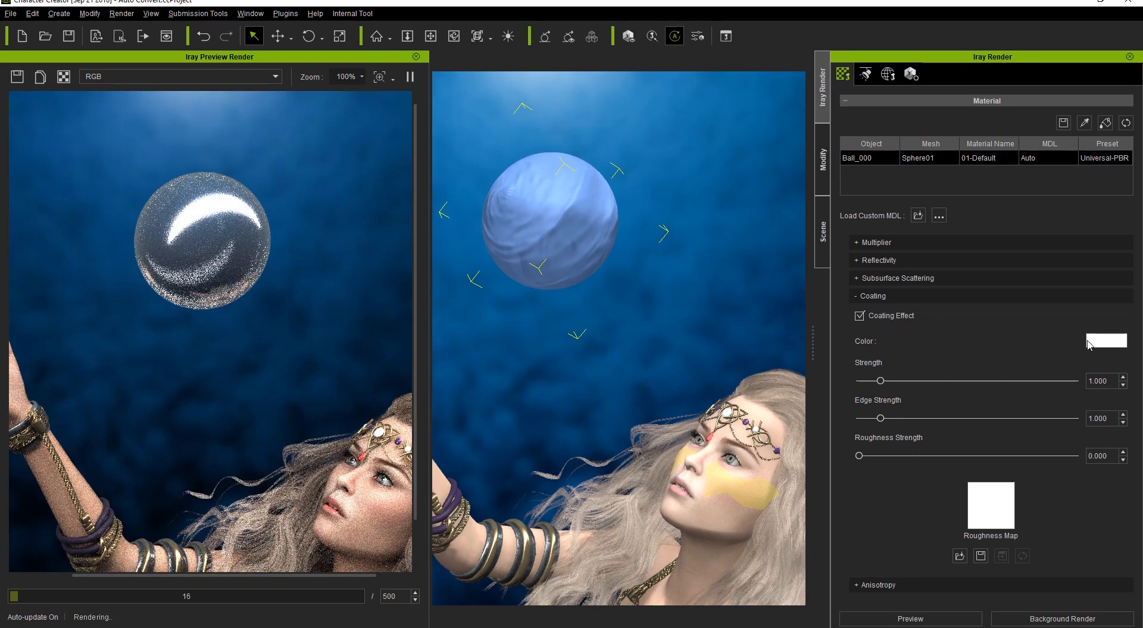
pyautogui.click(1104, 340)
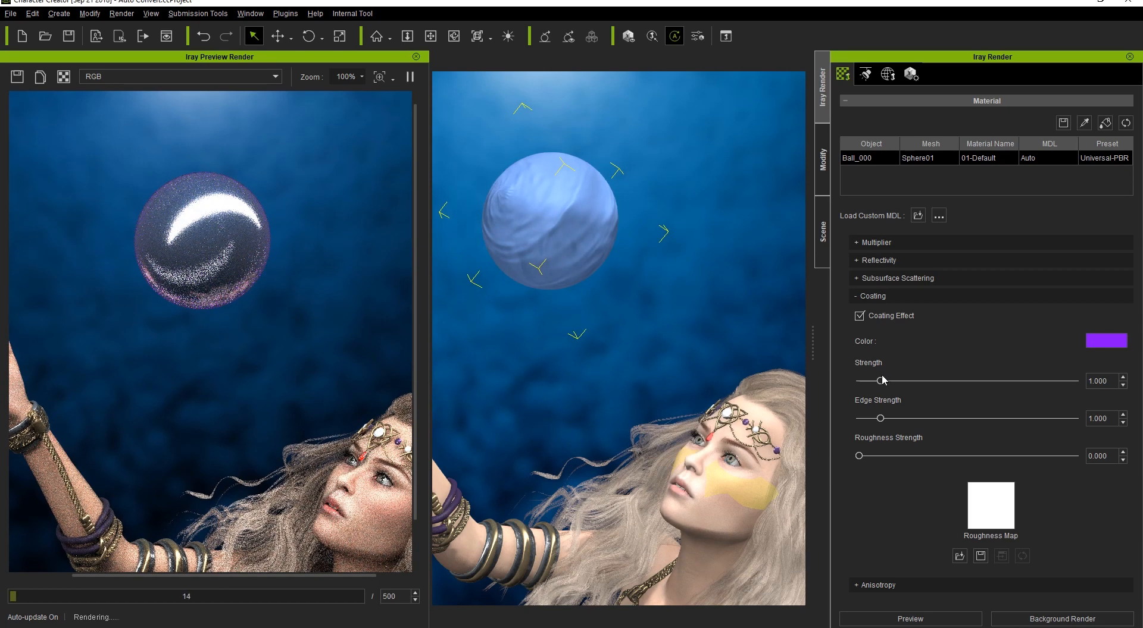
pyautogui.moveTo(859, 381); pyautogui.dragTo(980, 381)
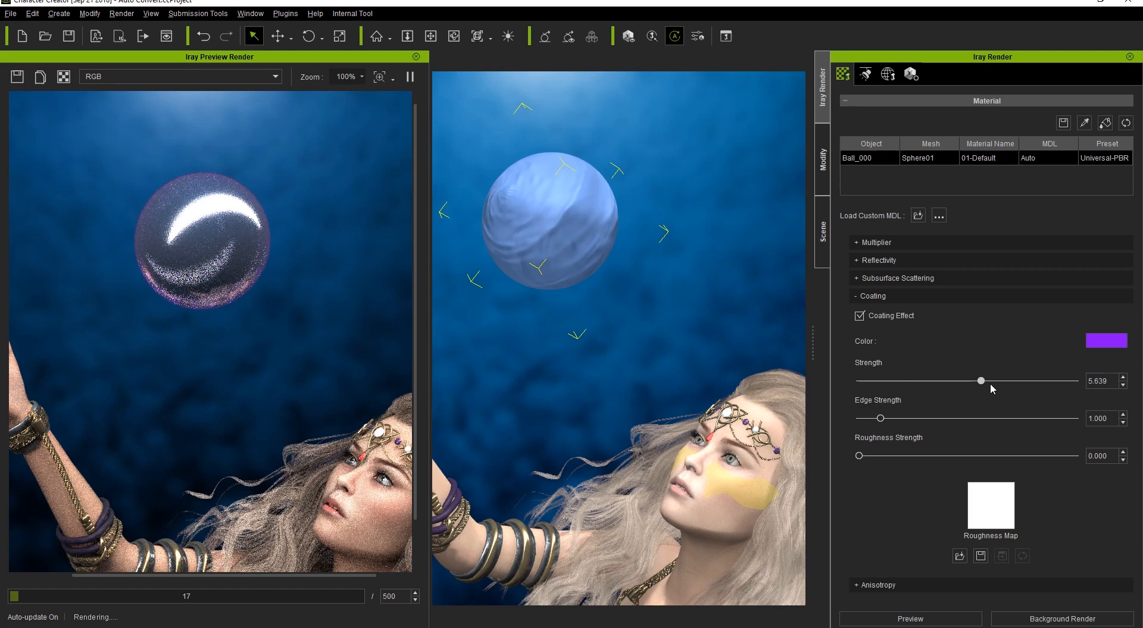
pyautogui.moveTo(979, 380); pyautogui.dragTo(995, 381)
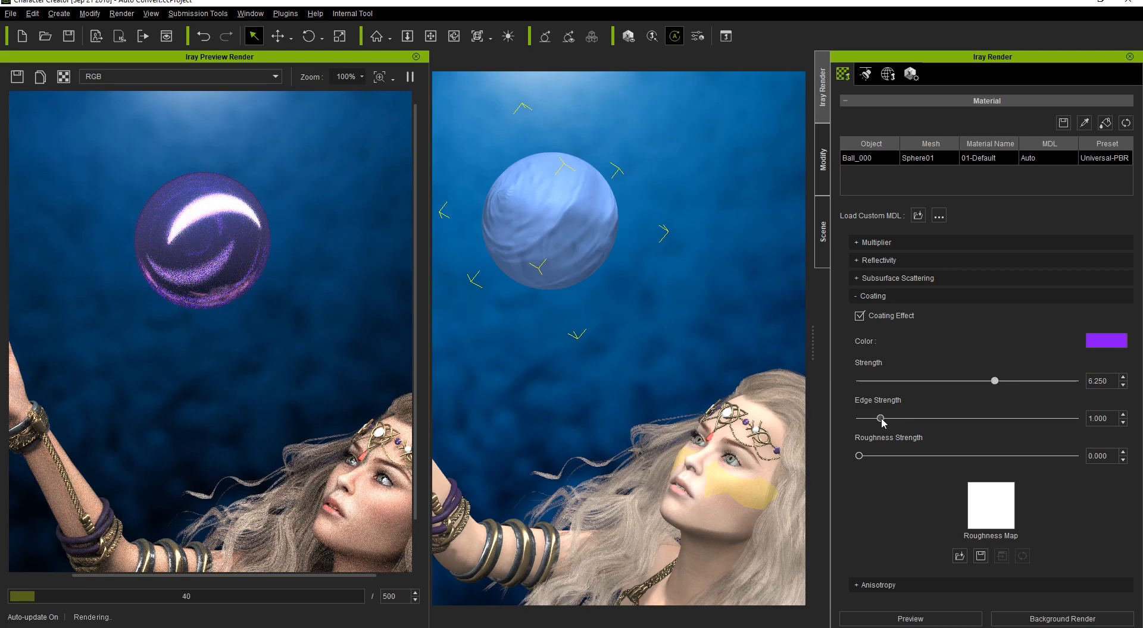
# - Give the coating edge strength about 3.1 and roughness about 0.36
pyautogui.moveTo(881, 419); pyautogui.dragTo(926, 419)
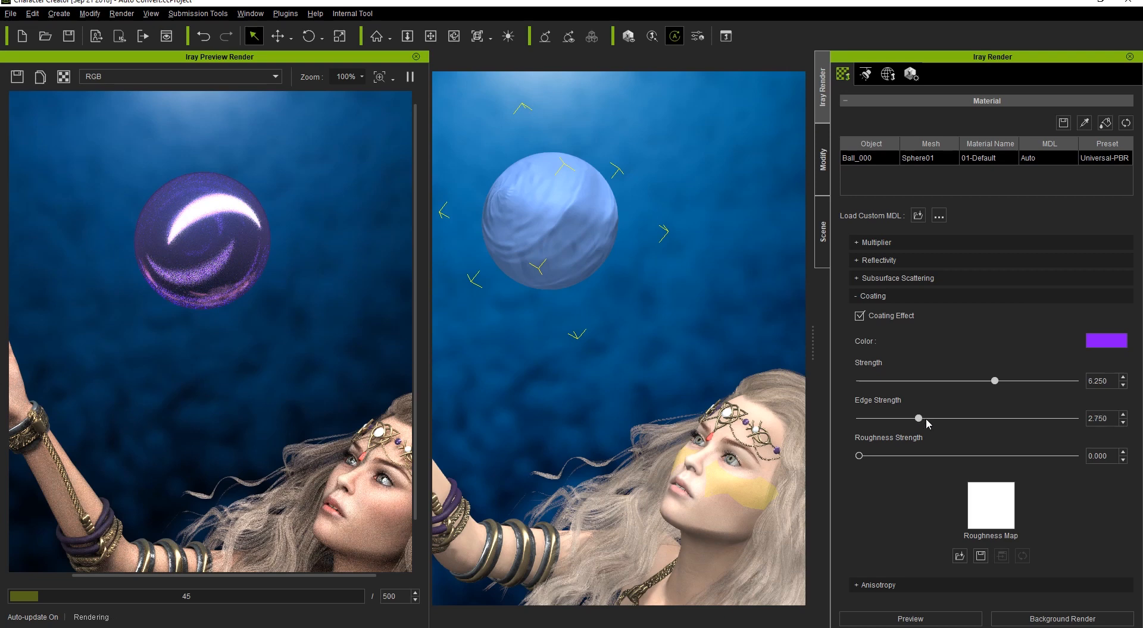
pyautogui.moveTo(913, 419); pyautogui.dragTo(926, 419)
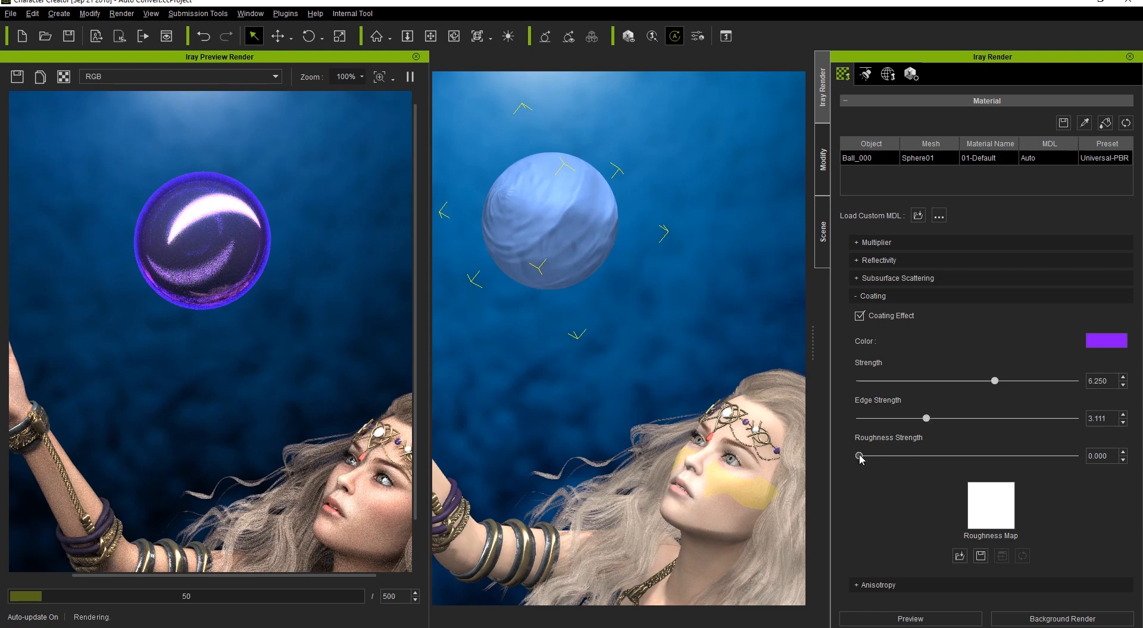
pyautogui.moveTo(858, 455); pyautogui.dragTo(902, 456)
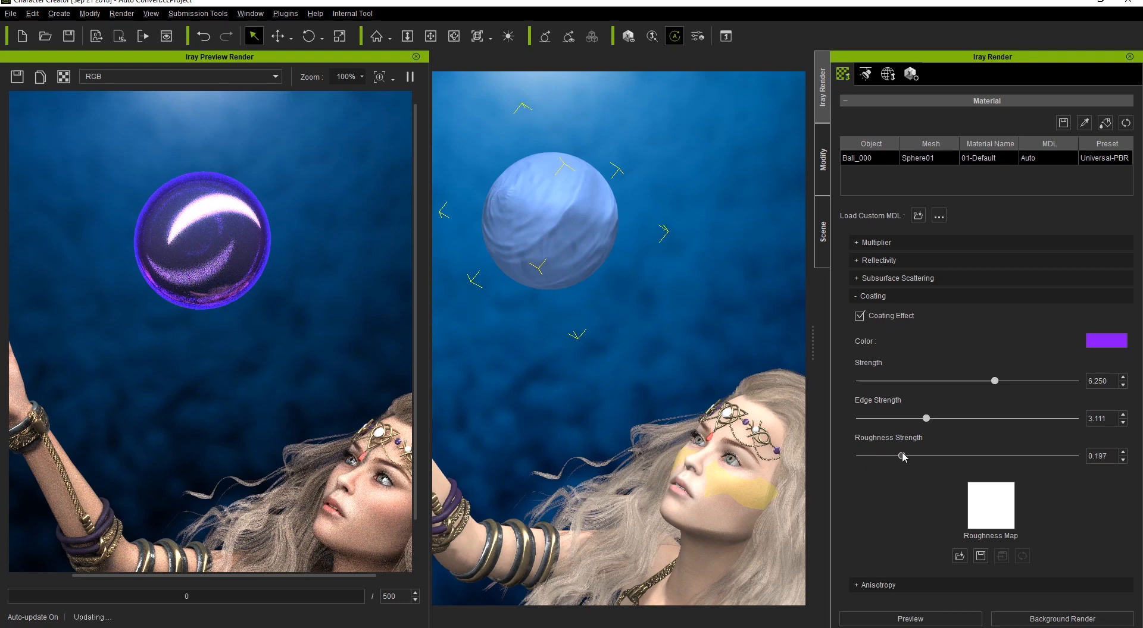
pyautogui.moveTo(904, 457); pyautogui.dragTo(935, 457)
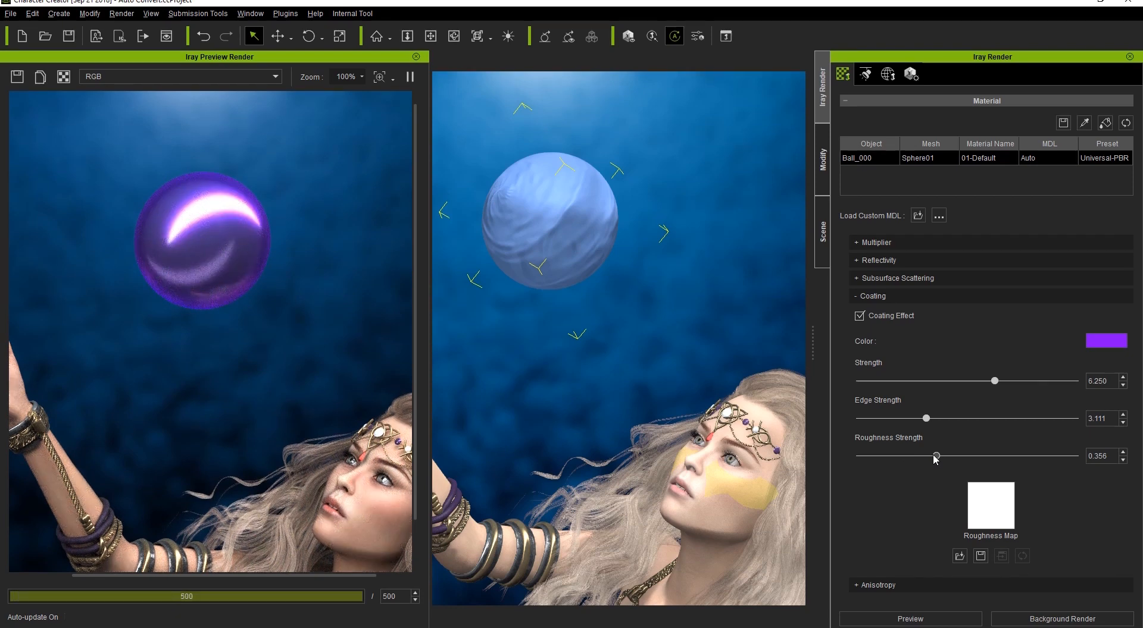
# - Reset the ball's material to its original blue fabric look
pyautogui.click(872, 296)
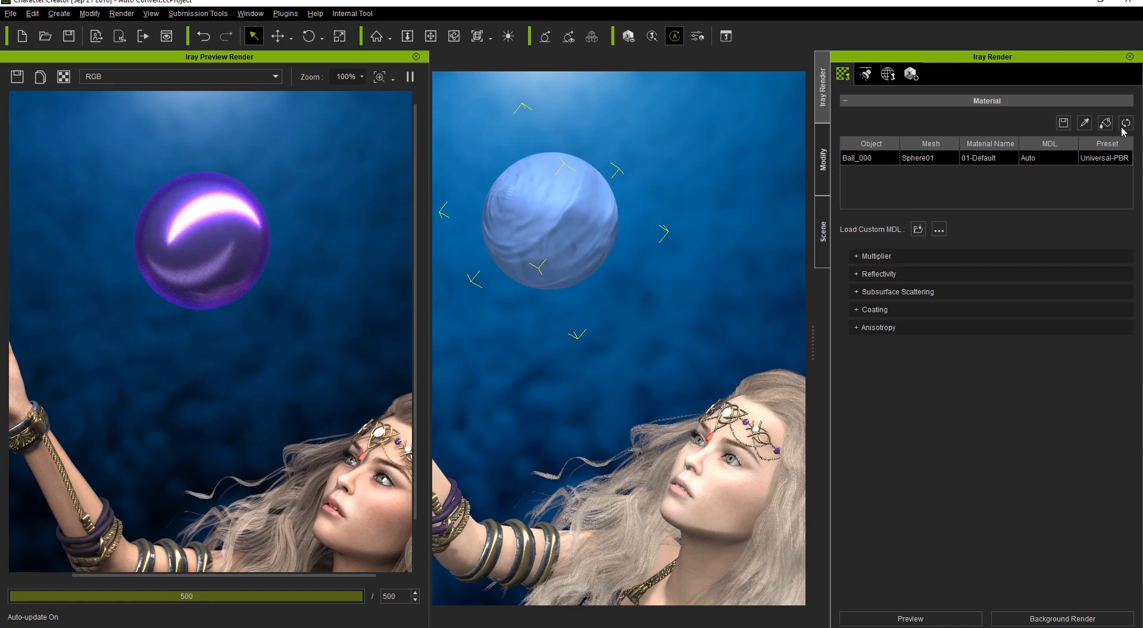
pyautogui.click(1125, 123)
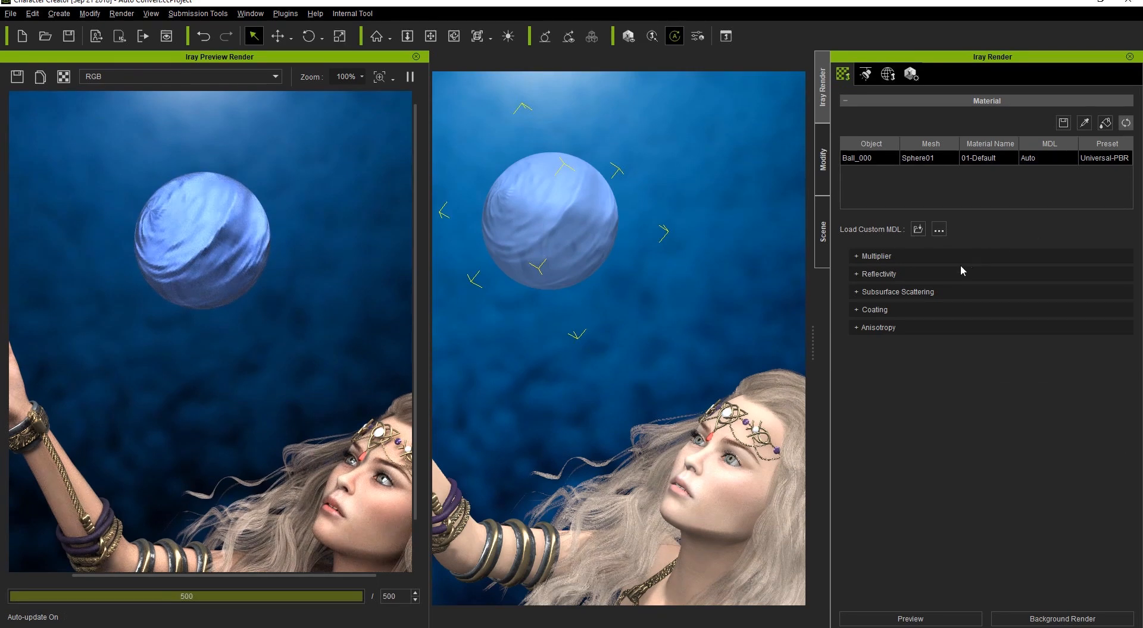
pyautogui.click(897, 291)
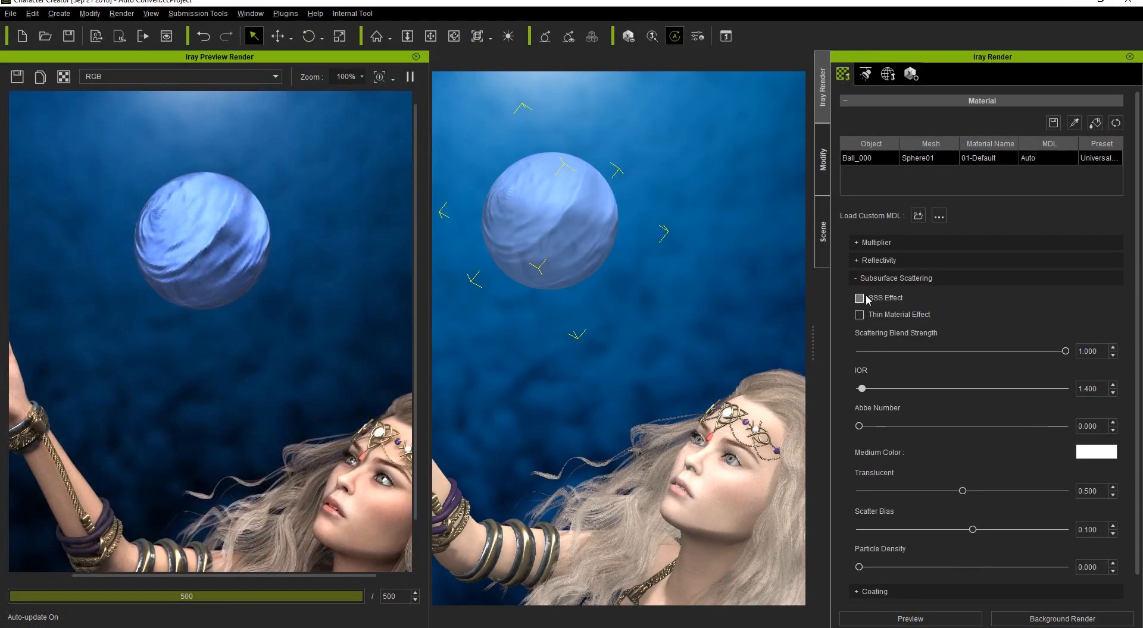
# - Turn on subsurface scattering, lower roughness multiplier to 0.233 and raise base colour to about 2.2
pyautogui.click(859, 299)
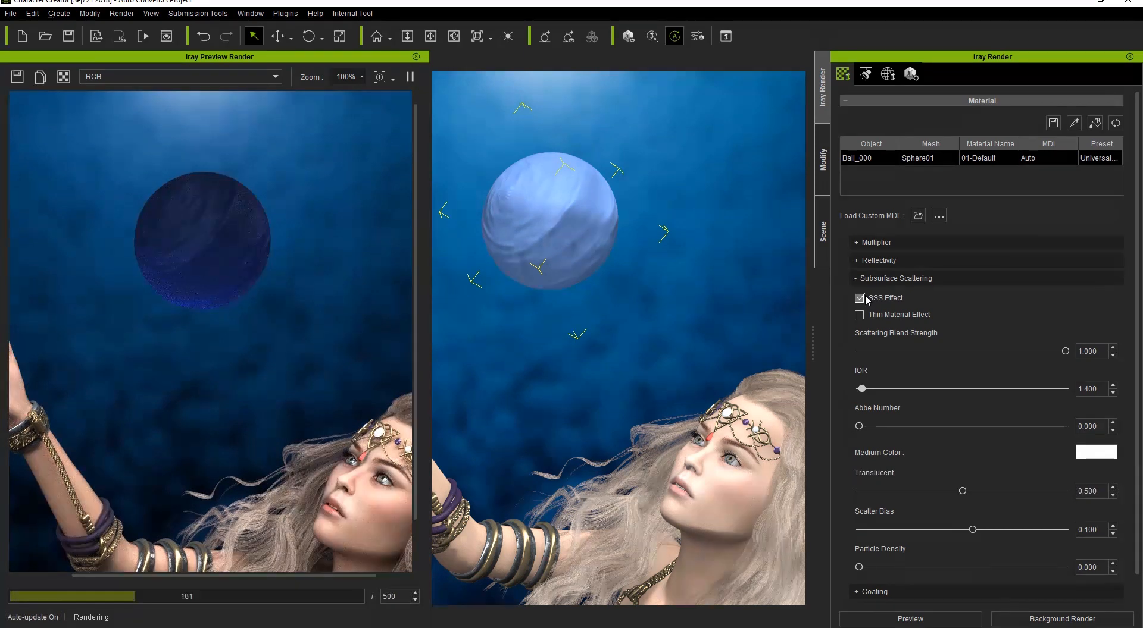
pyautogui.click(874, 242)
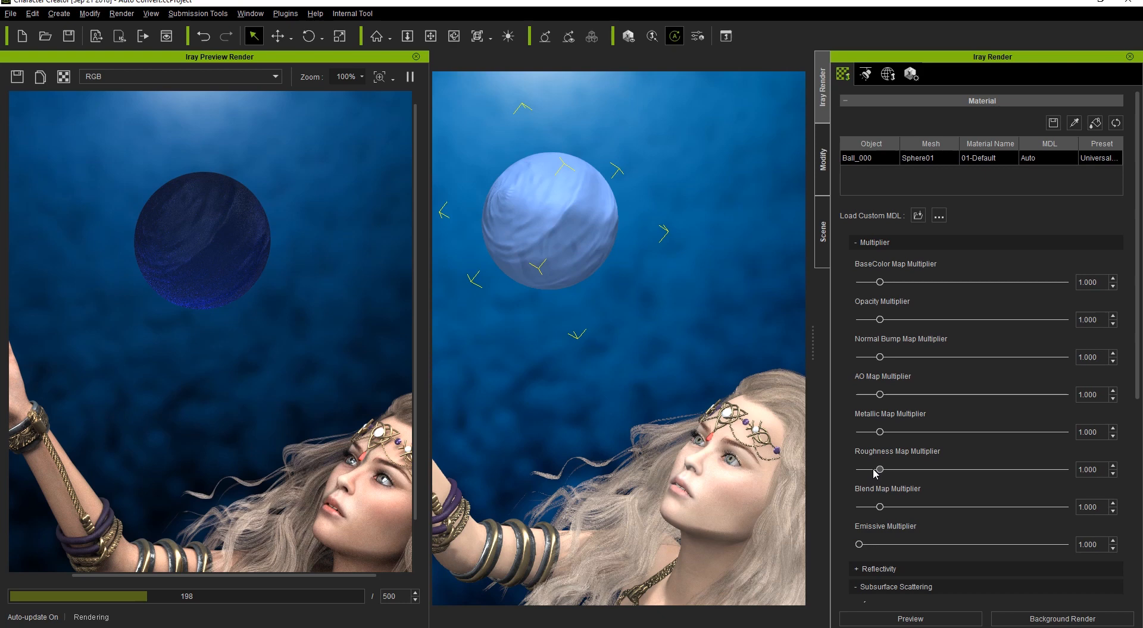
pyautogui.moveTo(882, 469); pyautogui.dragTo(865, 468)
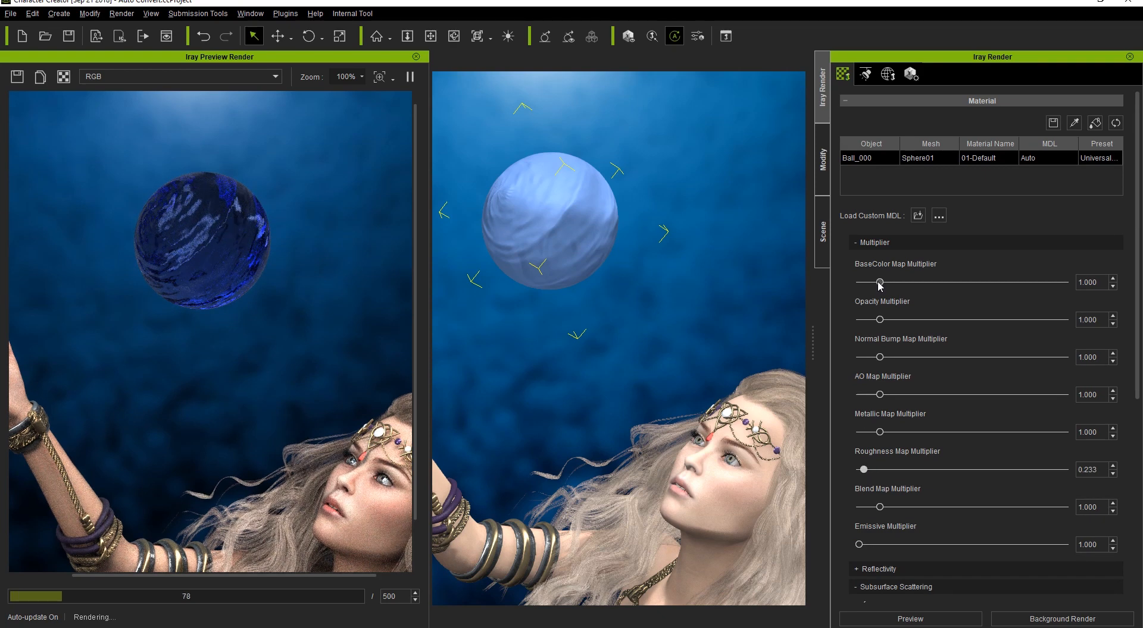
pyautogui.moveTo(878, 284); pyautogui.dragTo(903, 283)
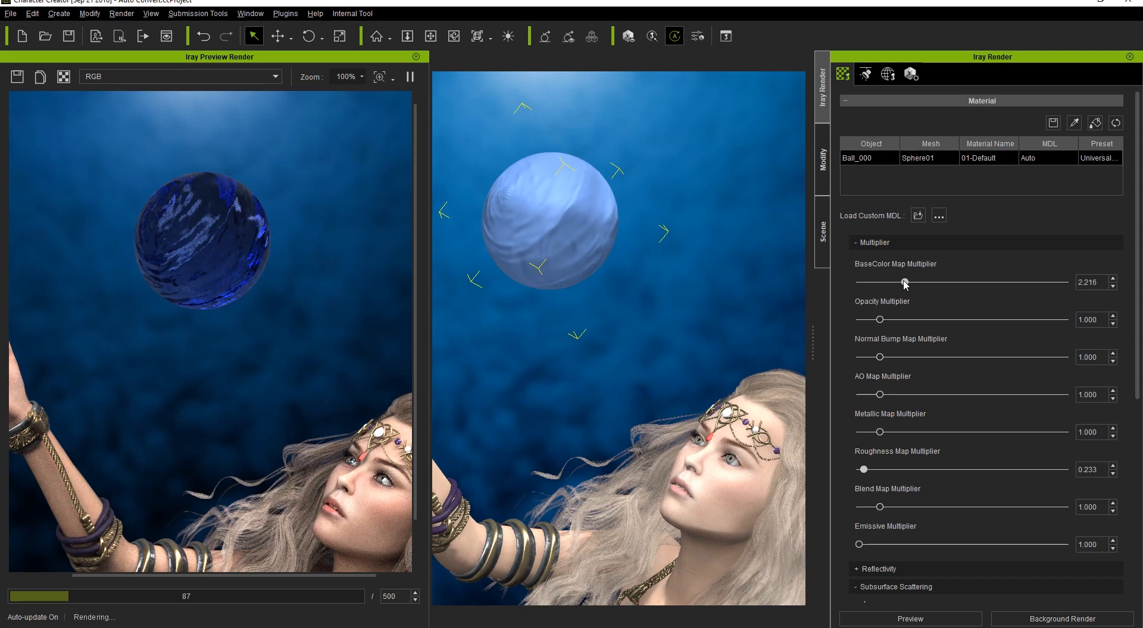
pyautogui.moveTo(904, 283); pyautogui.dragTo(902, 284)
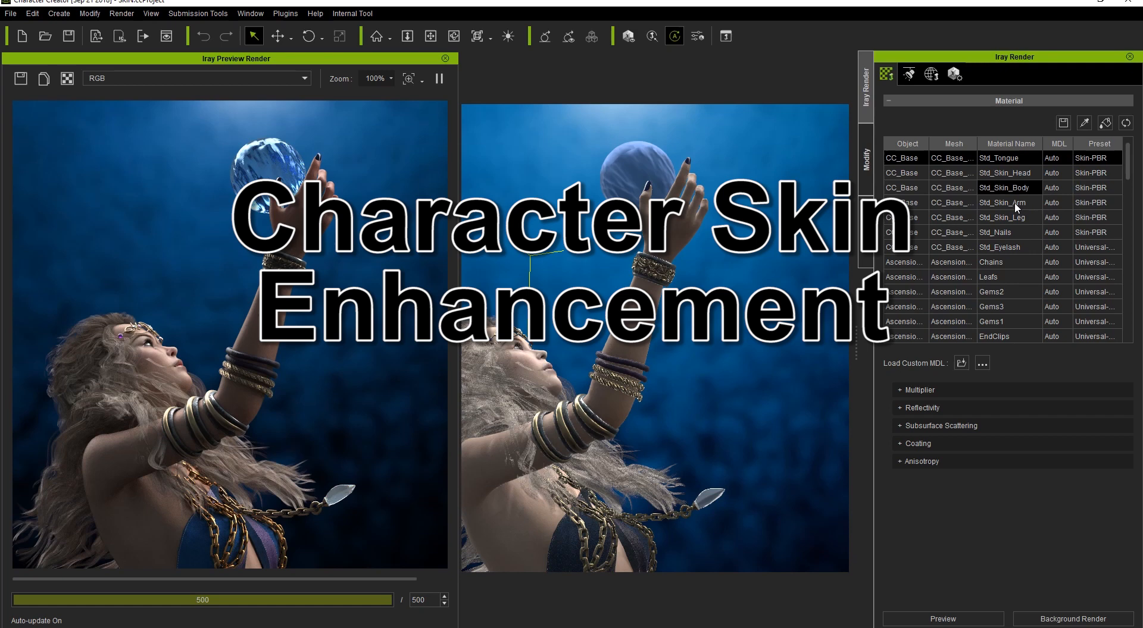
# - Give Std_Skin_Arm scattering blend strength about 0.71 and absorb/scatter distance 50
pyautogui.click(1010, 202)
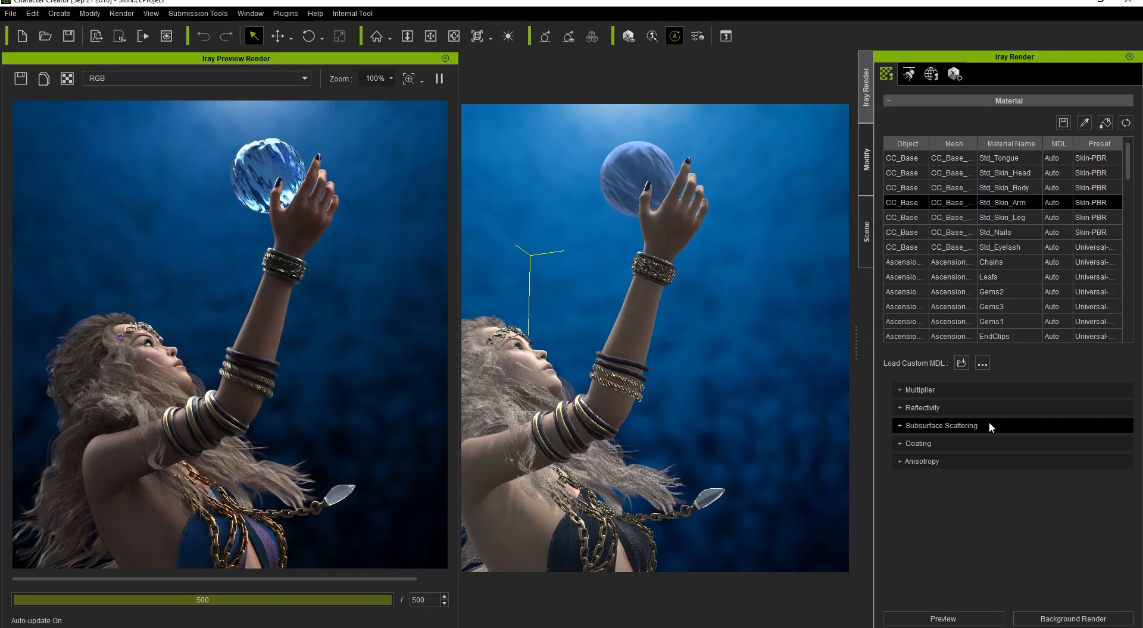
pyautogui.click(939, 425)
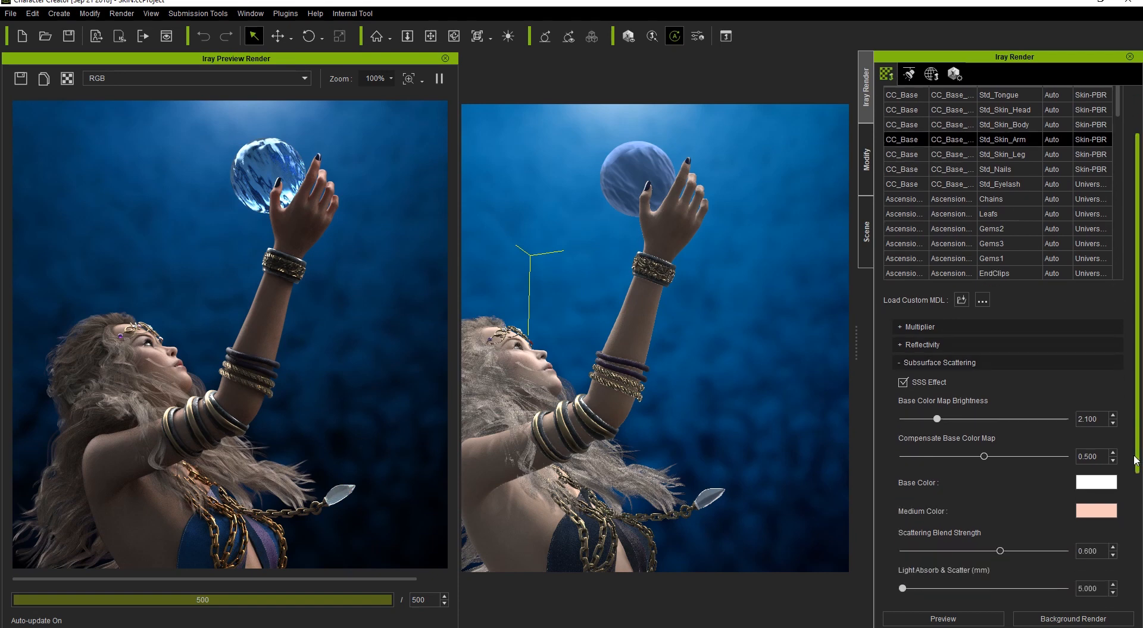
pyautogui.scroll(-3)
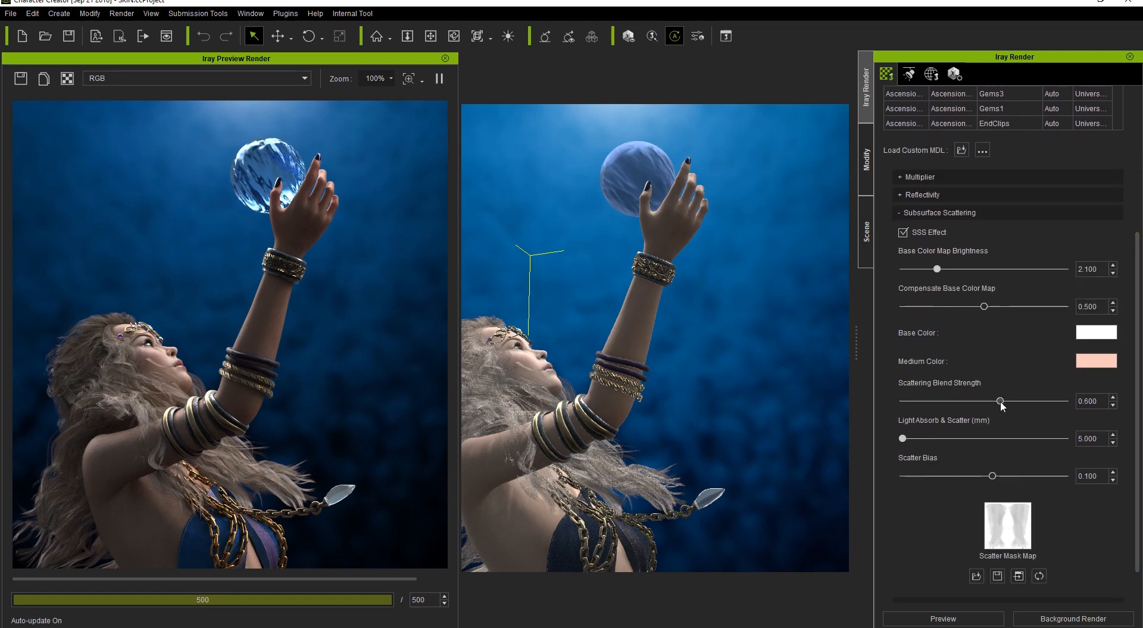
pyautogui.moveTo(1000, 402); pyautogui.dragTo(1012, 402)
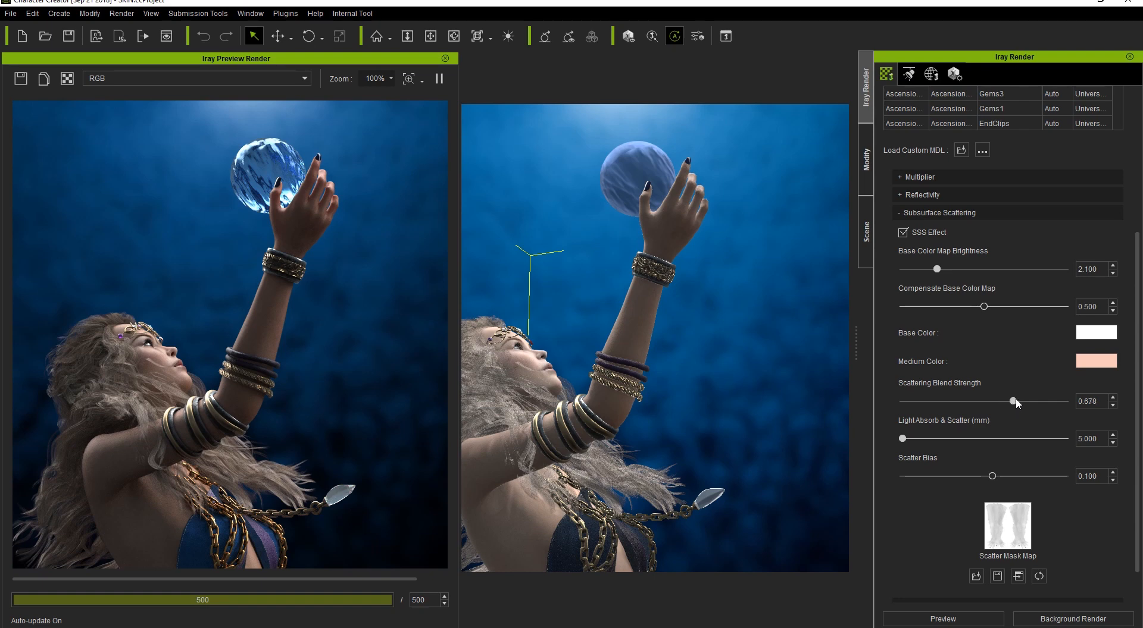
pyautogui.moveTo(1011, 402); pyautogui.dragTo(1017, 402)
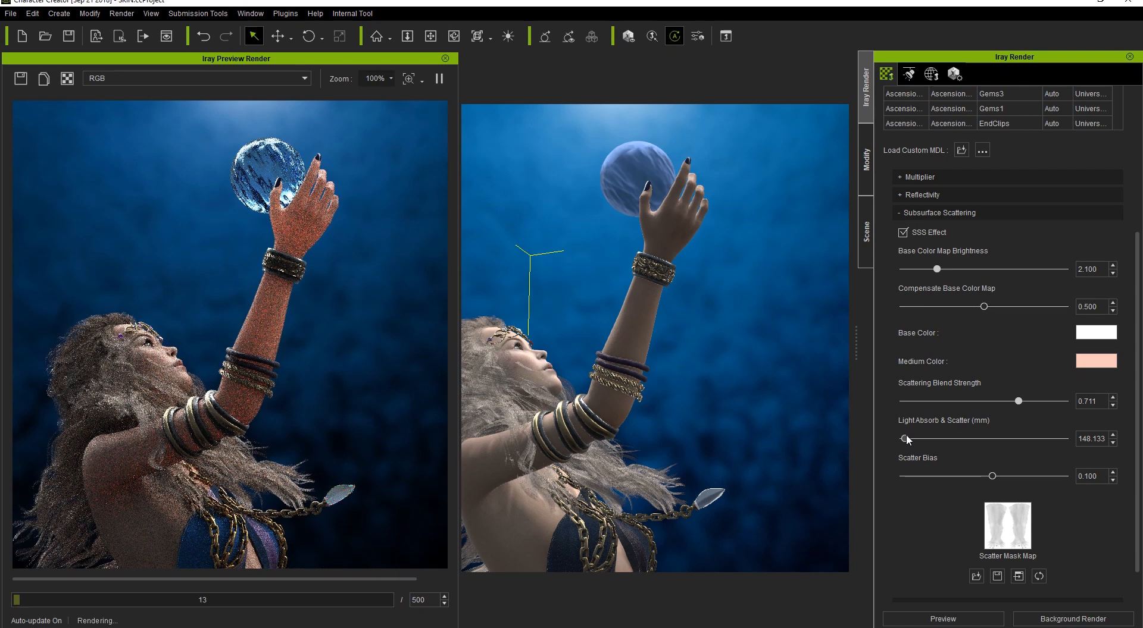
pyautogui.moveTo(907, 438); pyautogui.dragTo(901, 438)
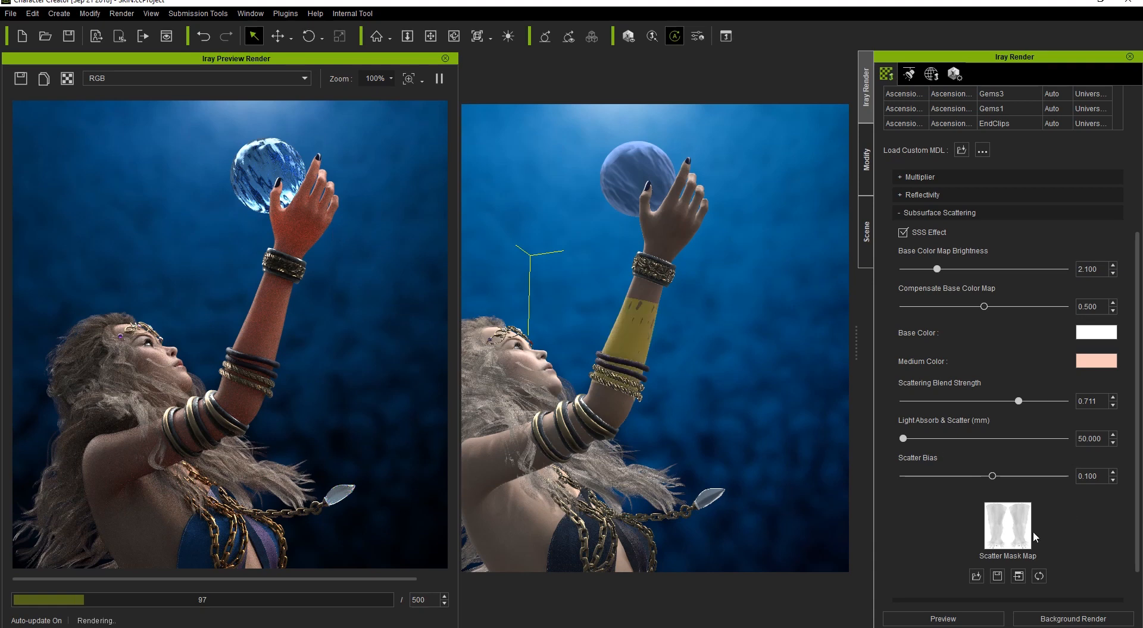
# - Load SSS Hand.png as the arm skin's scatter mask map
pyautogui.click(976, 577)
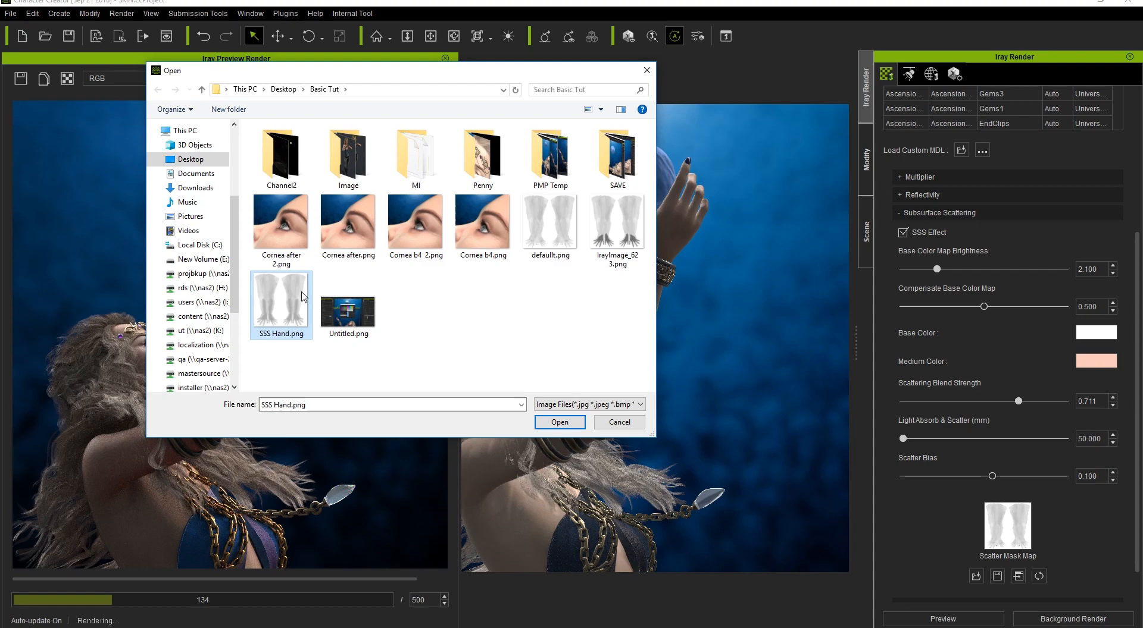
pyautogui.click(558, 423)
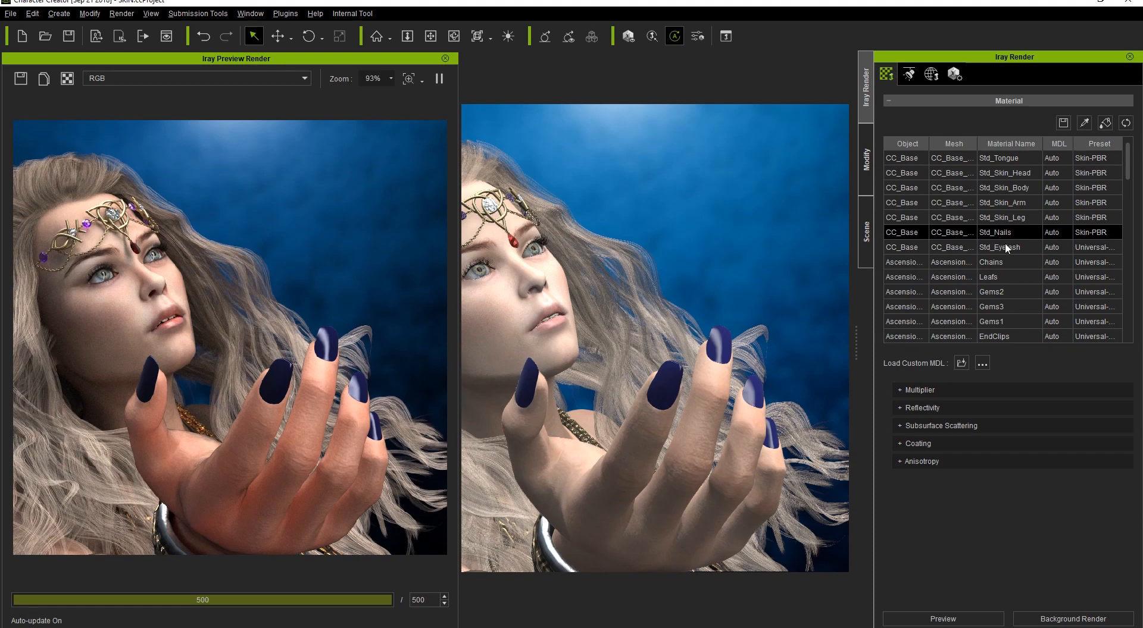
# - Enable a red coating on the Std_Nails material
pyautogui.click(917, 443)
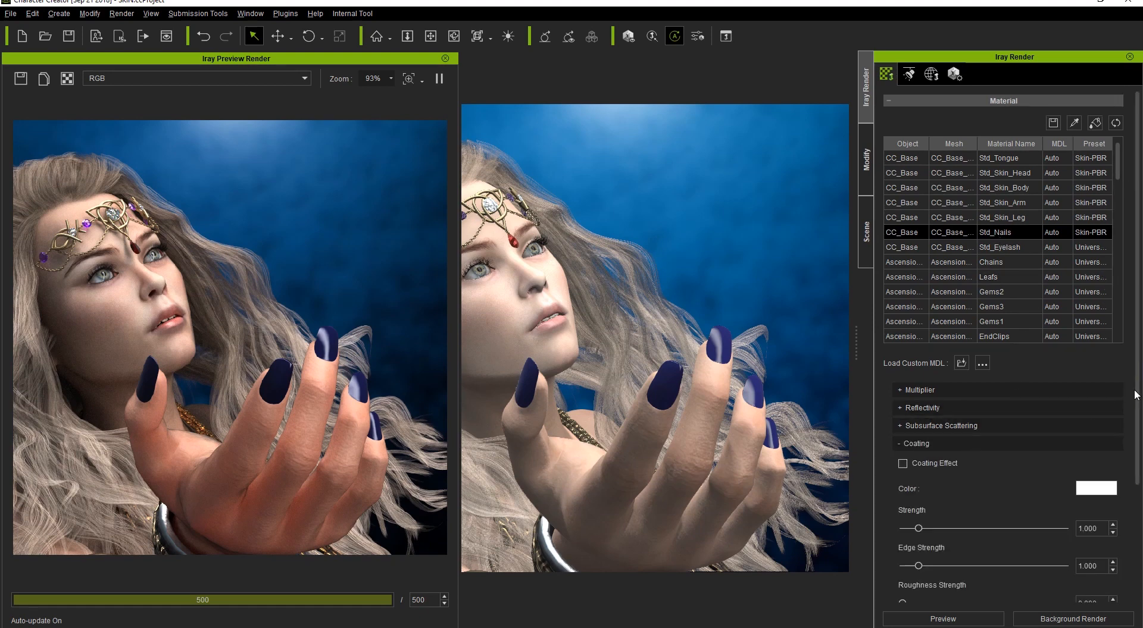
pyautogui.scroll(-3)
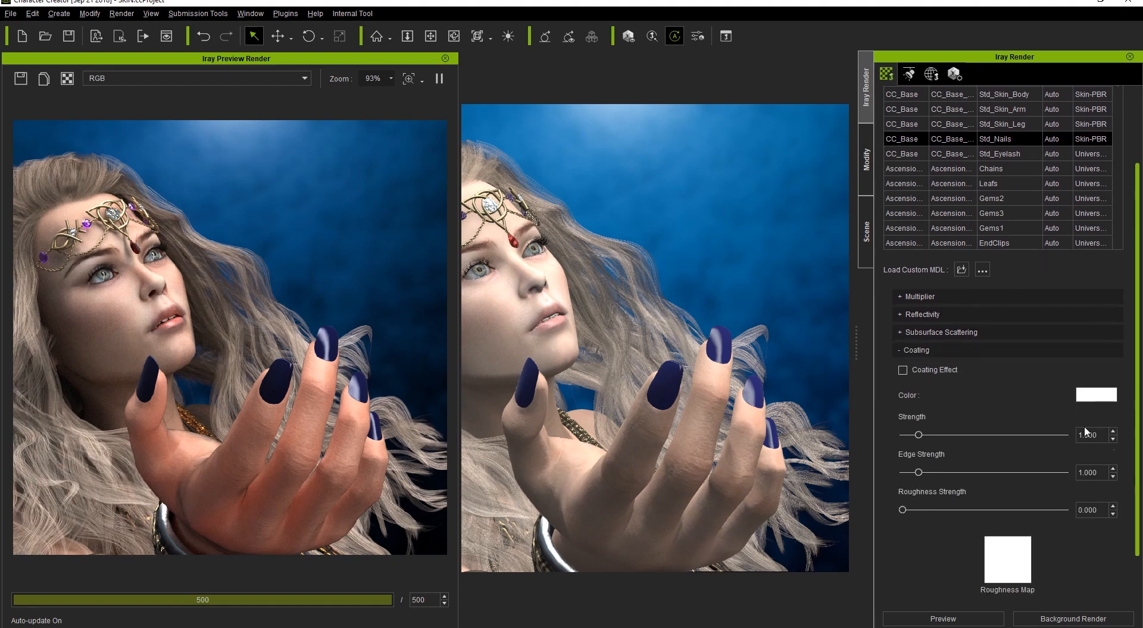
pyautogui.click(1095, 394)
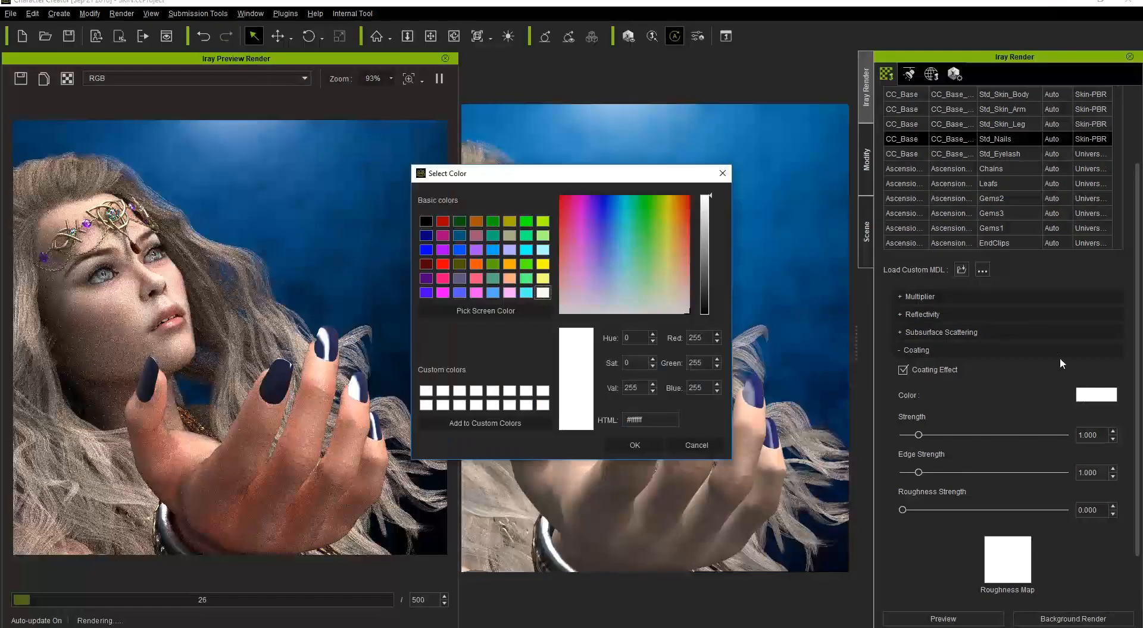
pyautogui.click(632, 445)
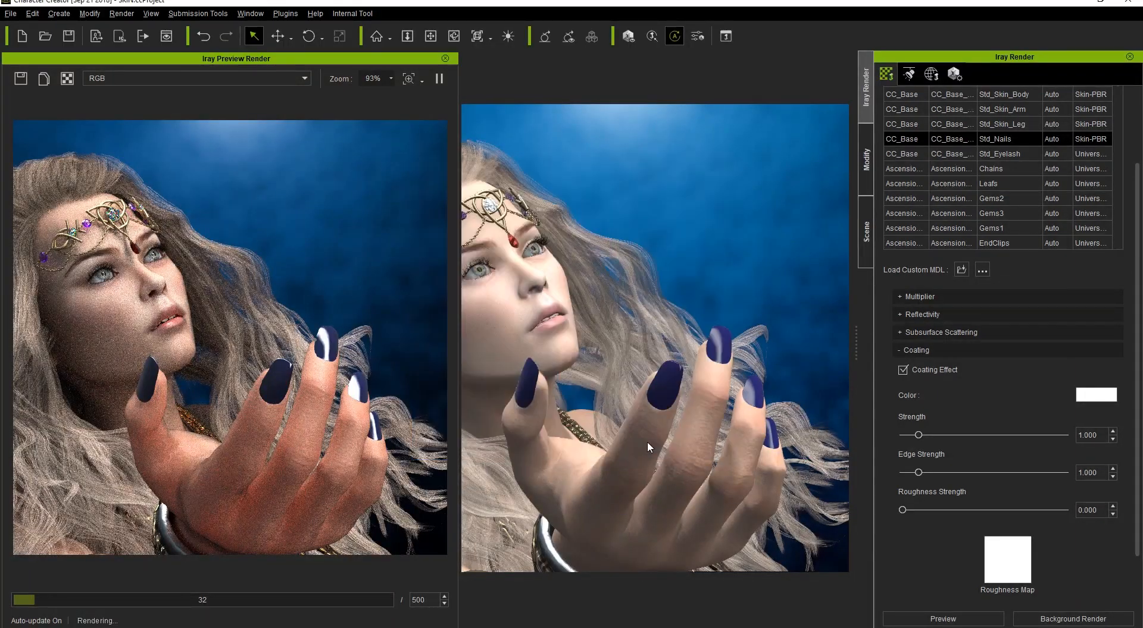
pyautogui.click(1095, 394)
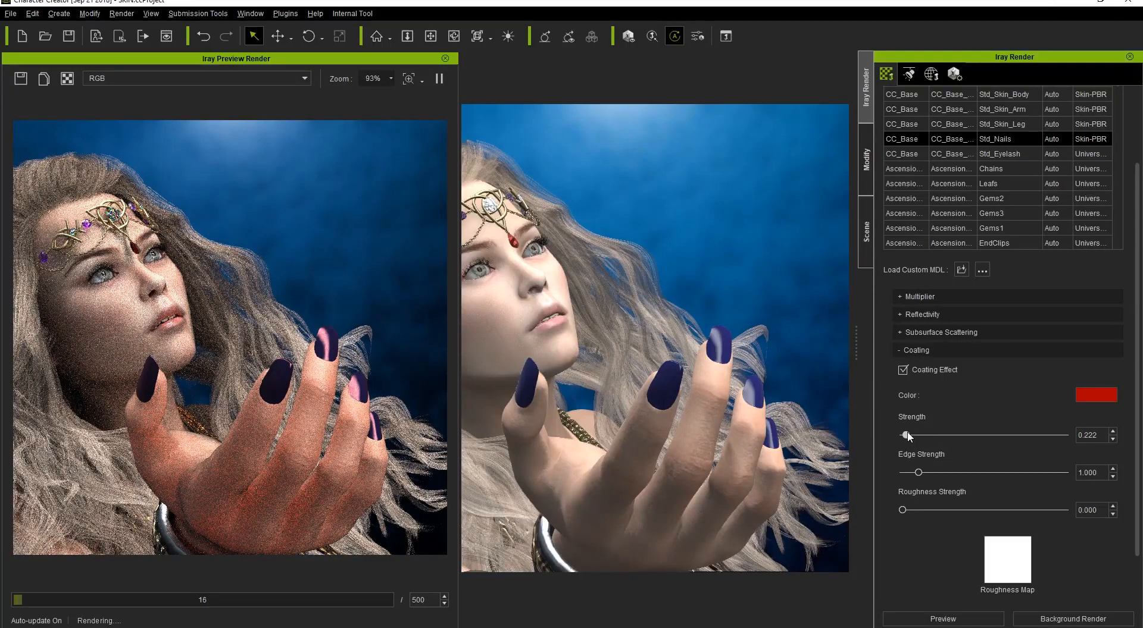
# - Set nail coating strength about 0.22, edge strength about 5.2, and tweak roughness
pyautogui.moveTo(918, 473); pyautogui.dragTo(954, 473)
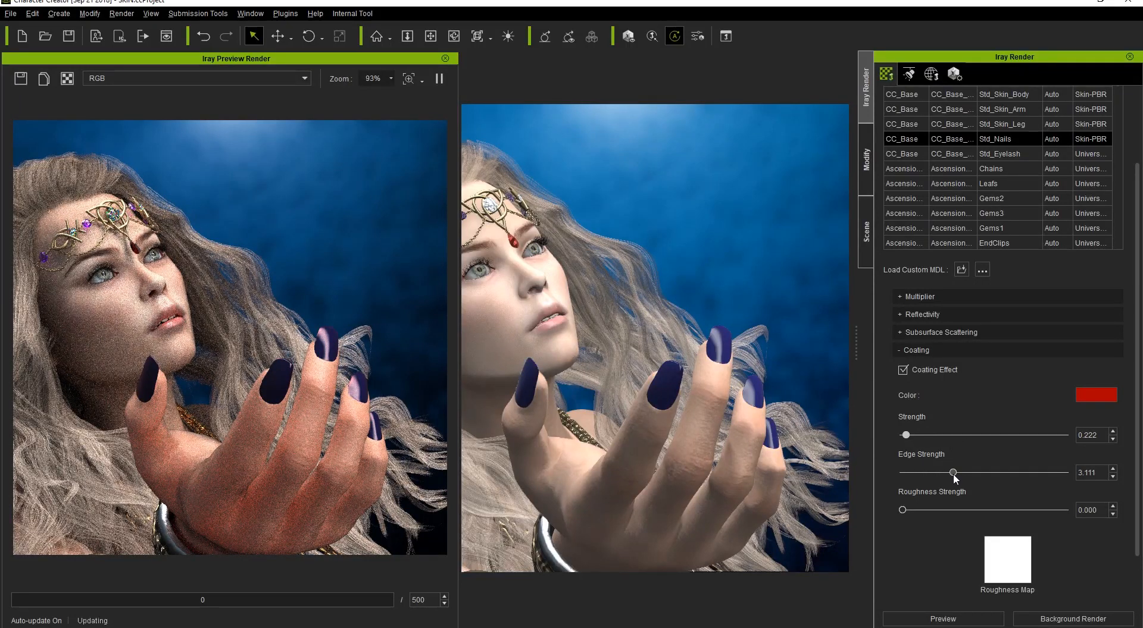
pyautogui.moveTo(953, 473); pyautogui.dragTo(1006, 473)
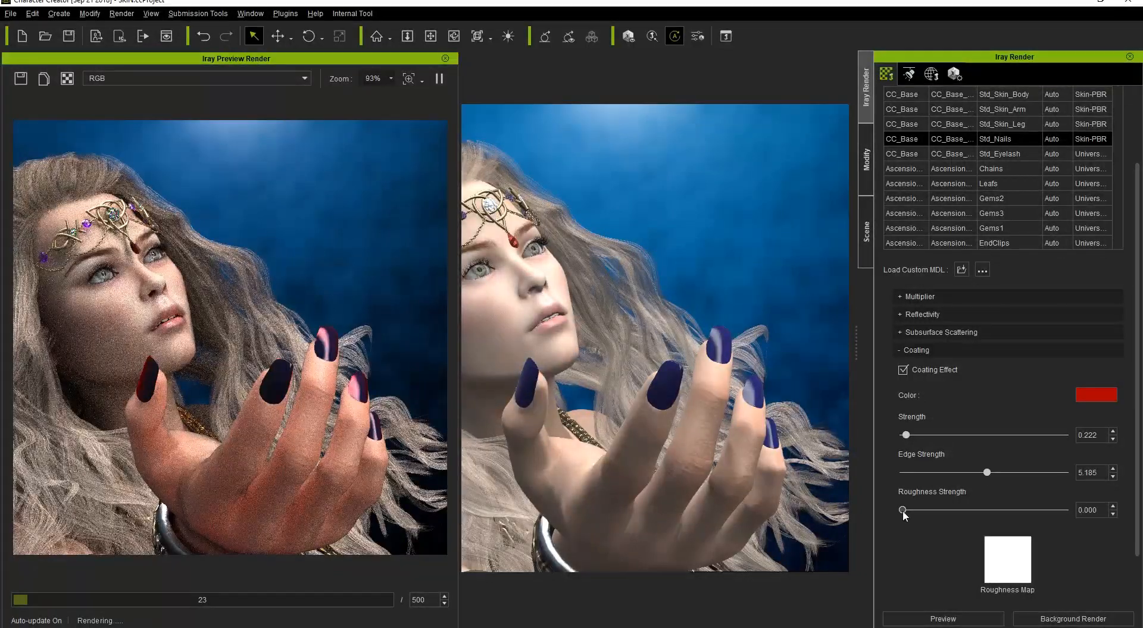
pyautogui.moveTo(902, 510); pyautogui.dragTo(933, 511)
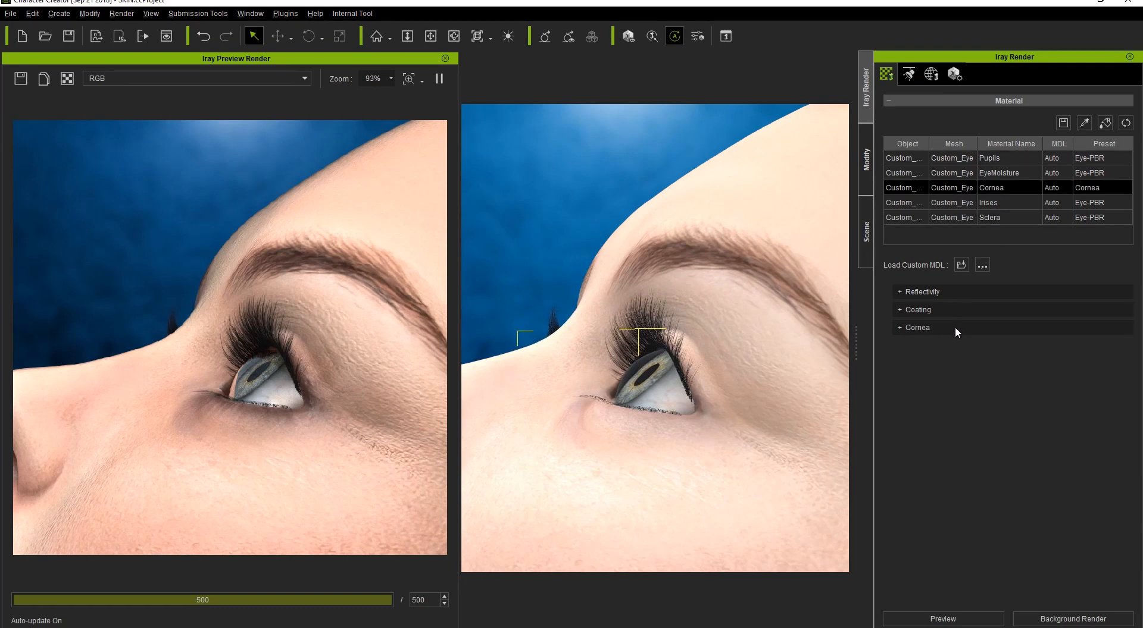
# - Enable Physically Accurate Cornea on the eye's Cornea material
pyautogui.click(916, 327)
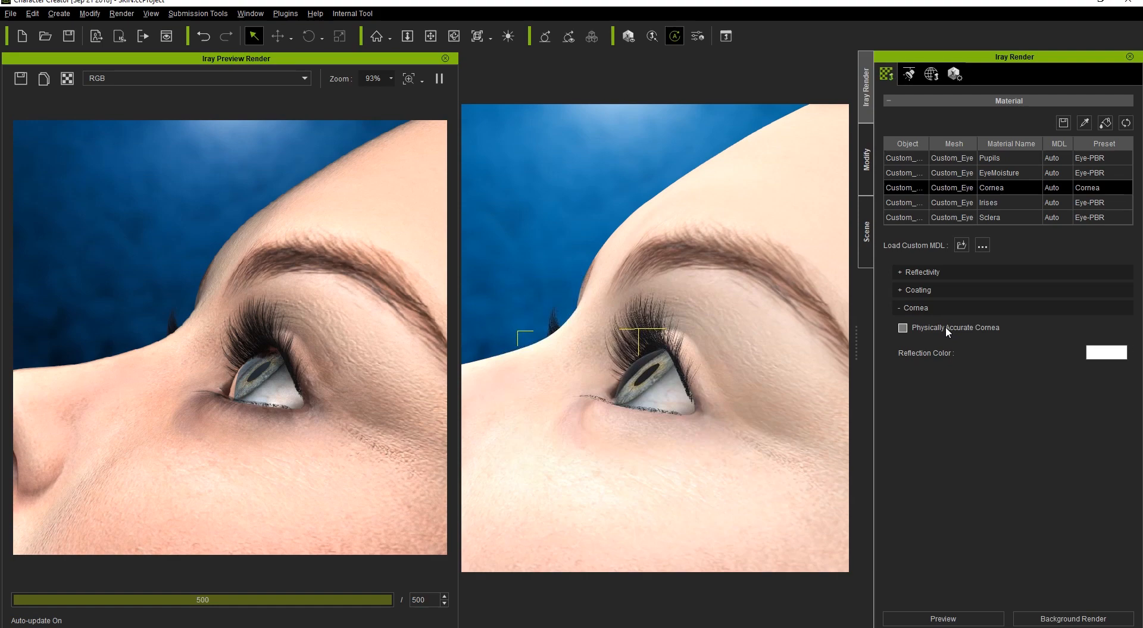
pyautogui.click(902, 328)
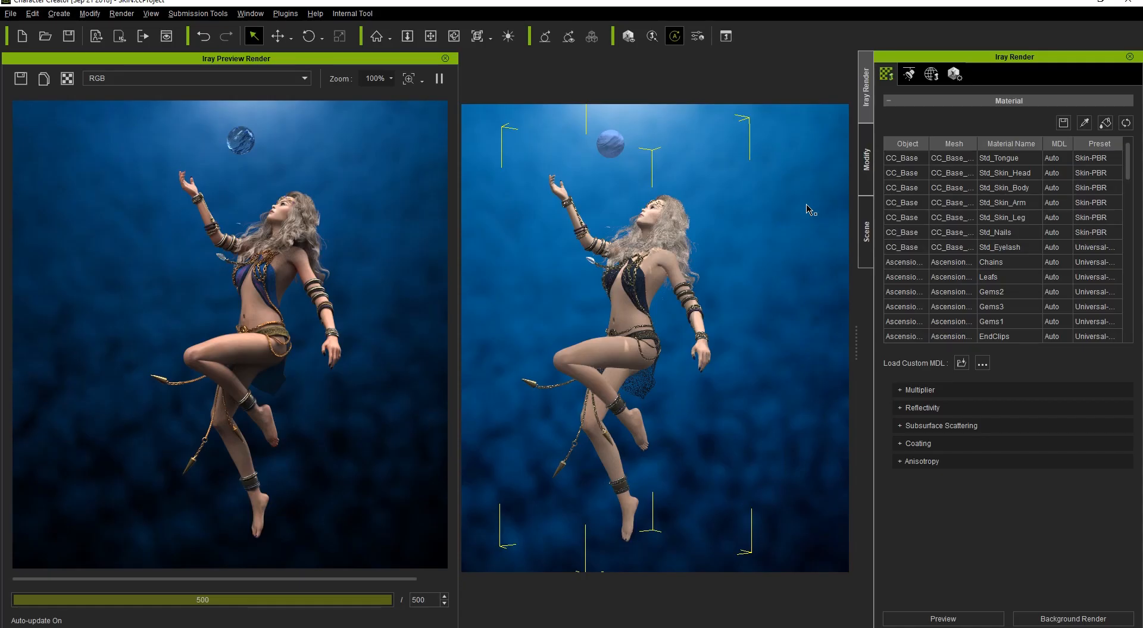
# - Select the Std_Skin head, body, arm and leg materials and set BaseColor Map Multiplier to 0.550
pyautogui.click(1008, 173)
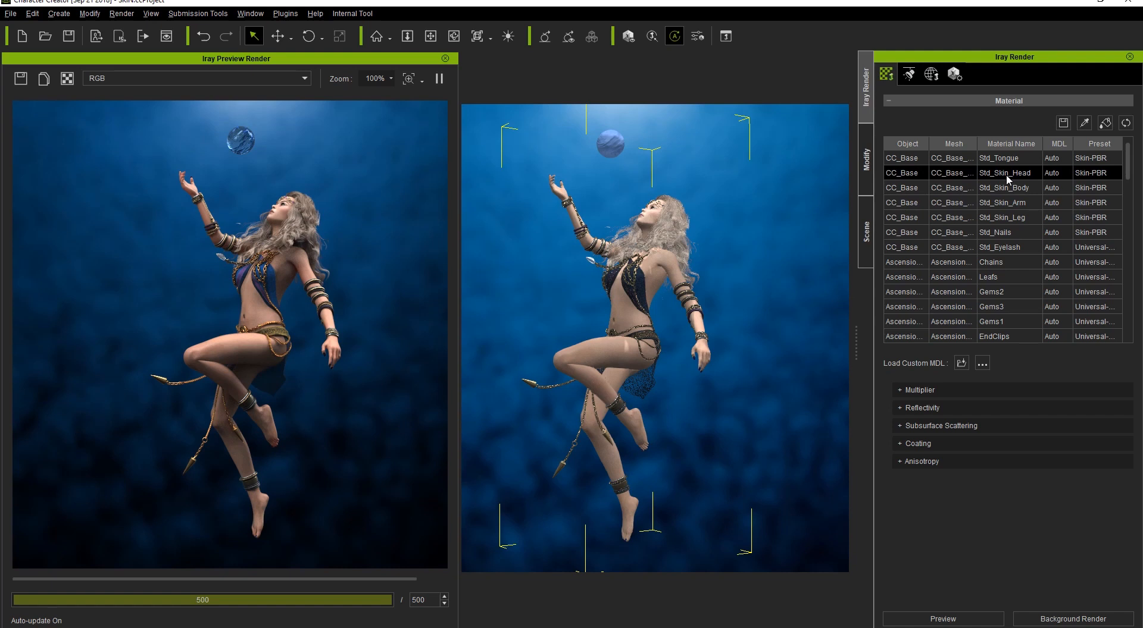
pyautogui.click(916, 390)
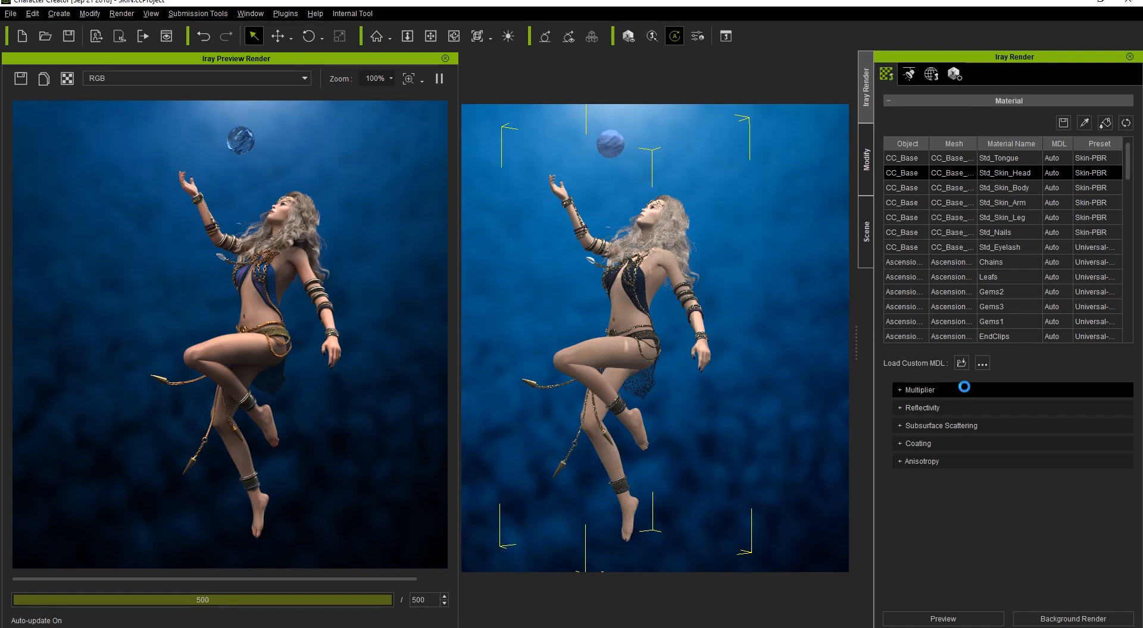
pyautogui.click(905, 390)
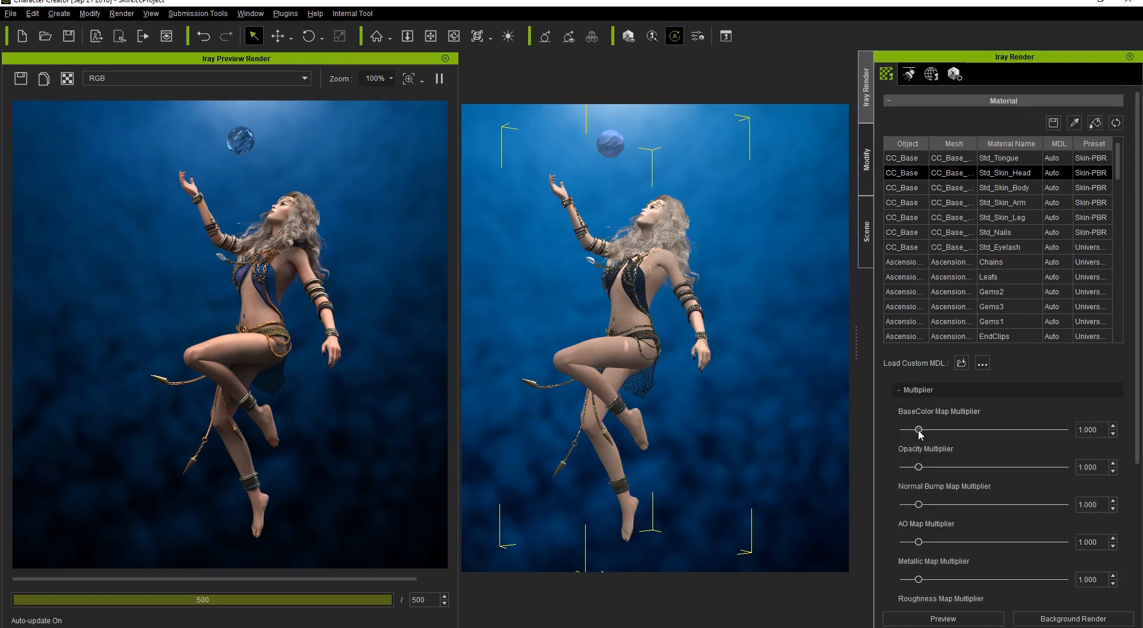
pyautogui.moveTo(918, 429); pyautogui.dragTo(910, 430)
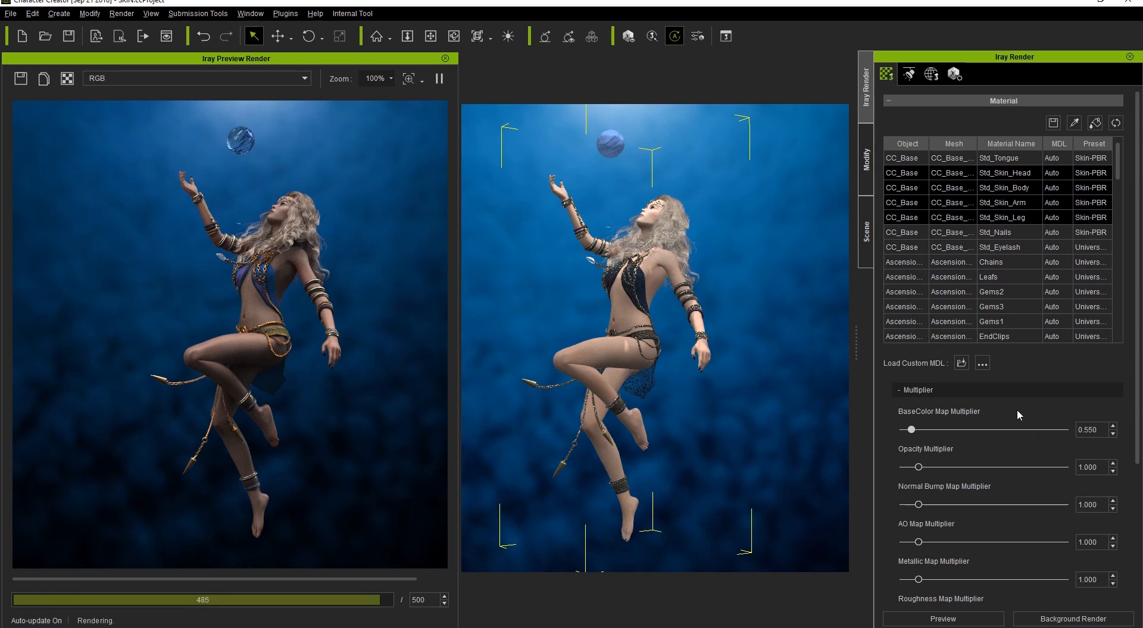
# - Set the Subsurface Scattering base colour to the saved warm yellow swatch
pyautogui.scroll(-3)
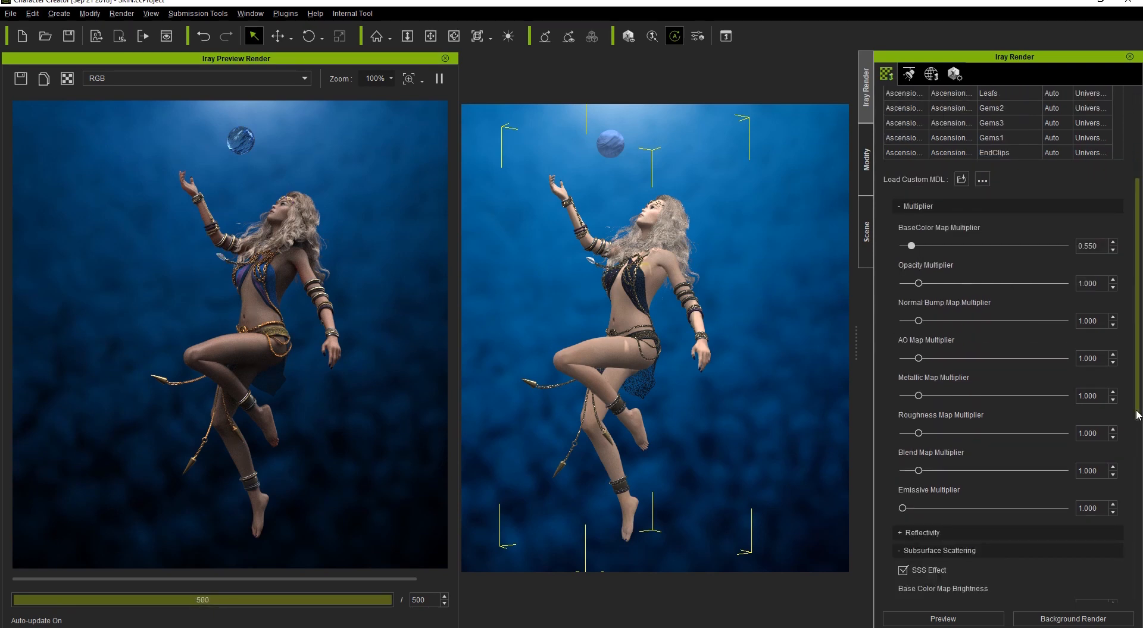
pyautogui.scroll(-3)
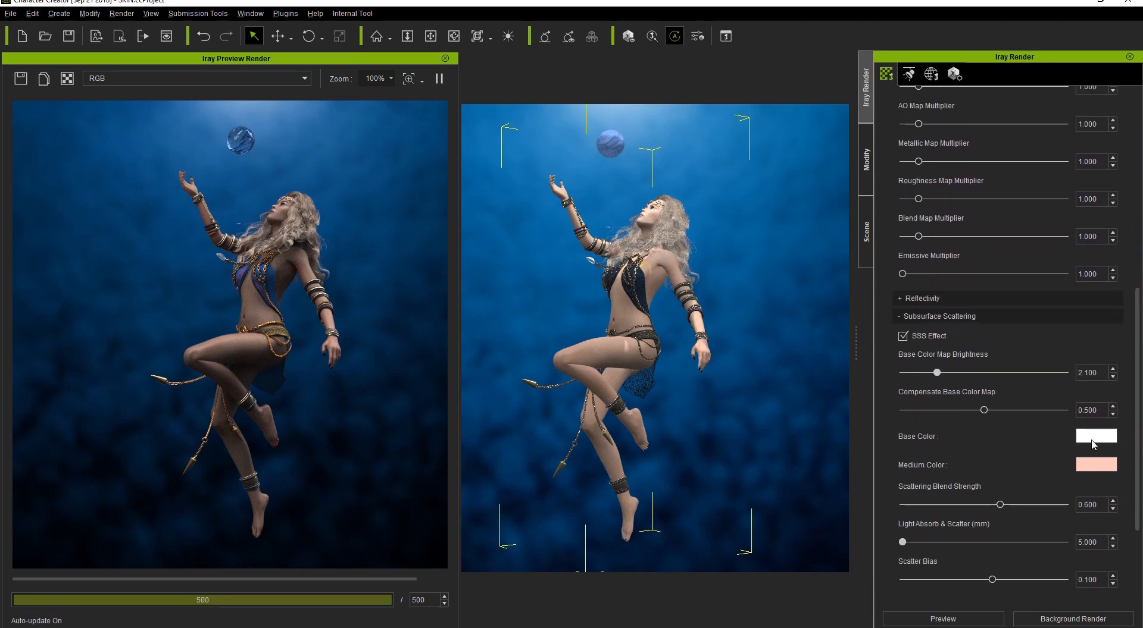
pyautogui.click(1095, 436)
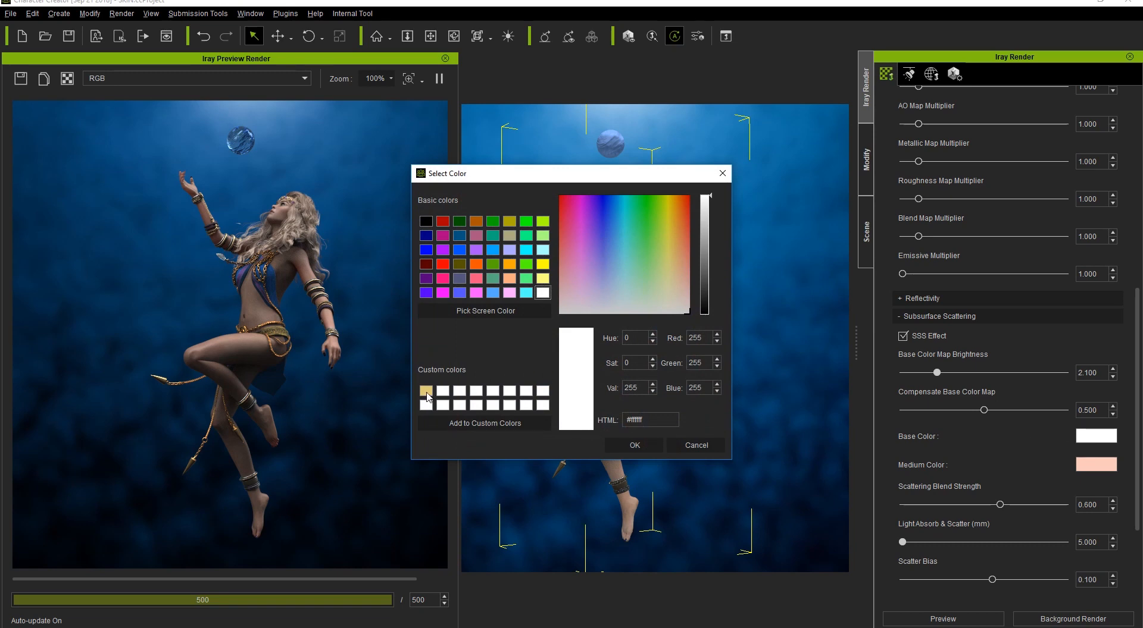
pyautogui.click(671, 257)
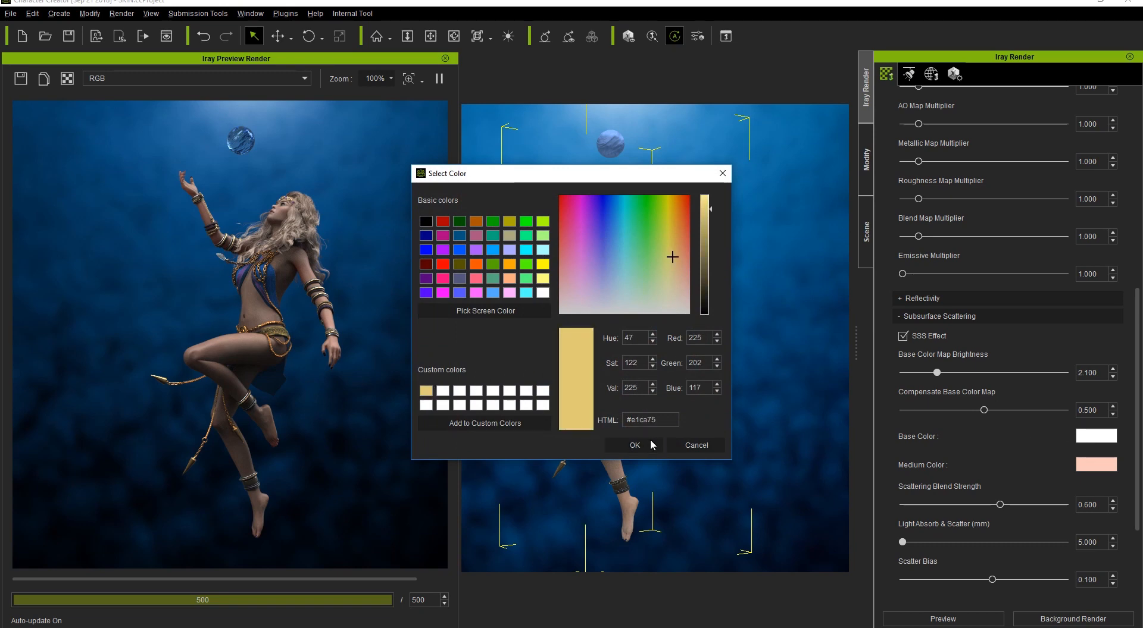
pyautogui.click(633, 446)
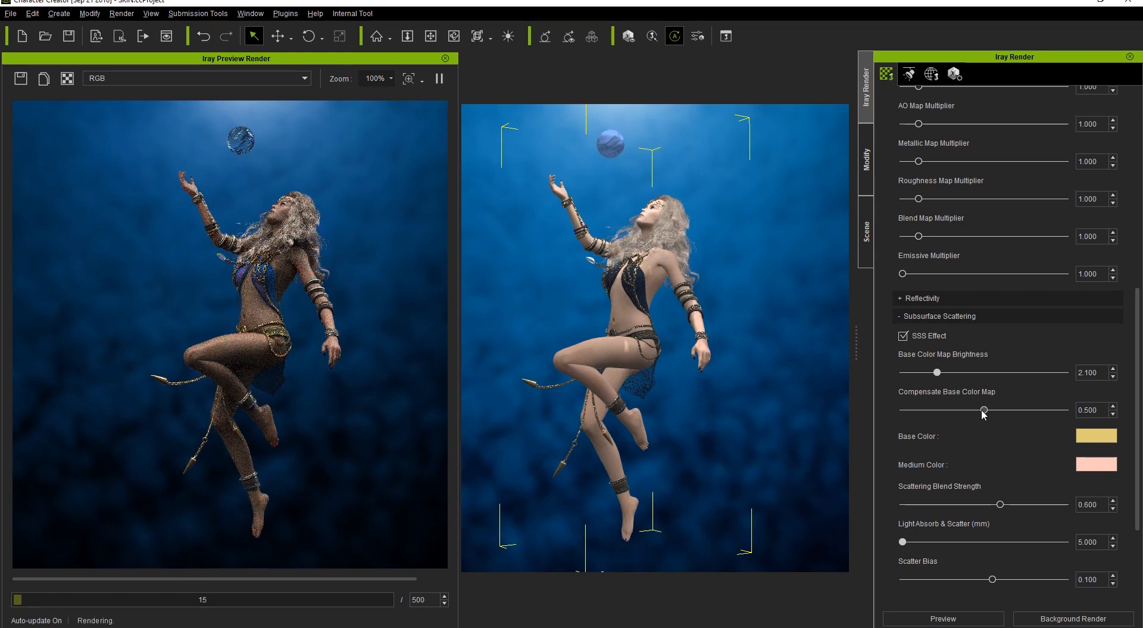
# - Raise Compensate Base Color Map to about 0.752
pyautogui.moveTo(982, 411); pyautogui.dragTo(1042, 410)
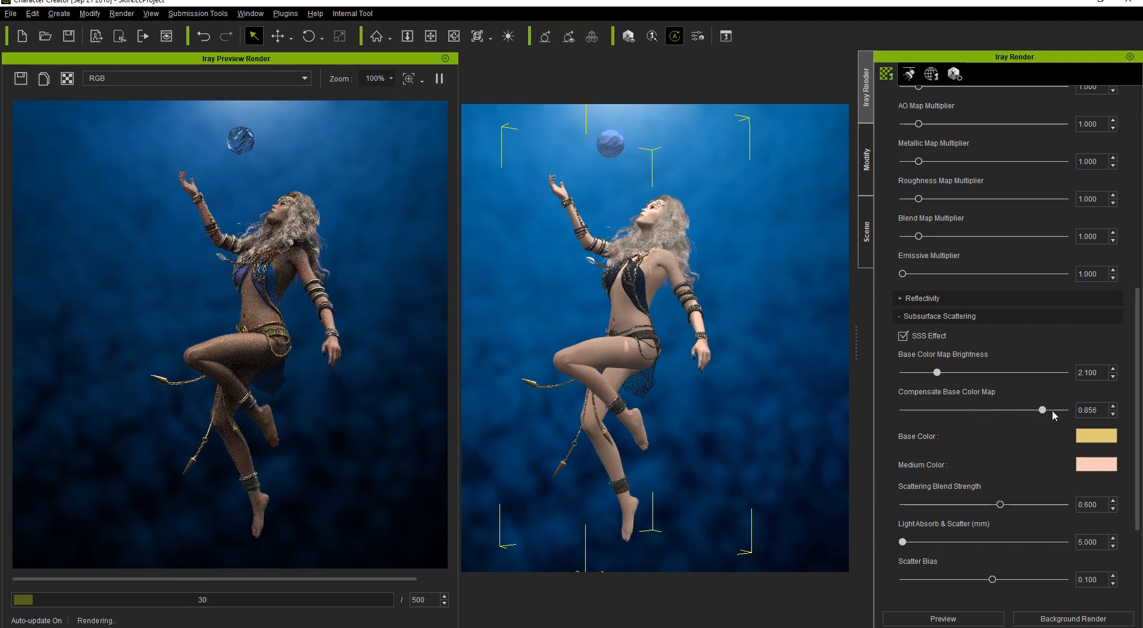
pyautogui.moveTo(1040, 411); pyautogui.dragTo(1064, 410)
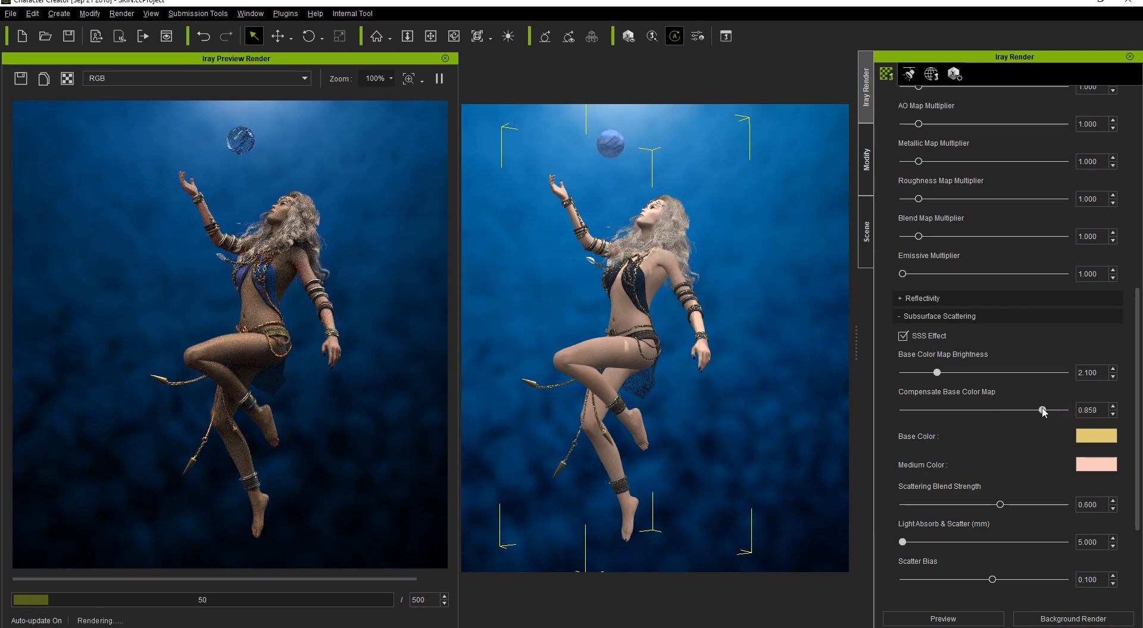
pyautogui.moveTo(1042, 411); pyautogui.dragTo(1024, 411)
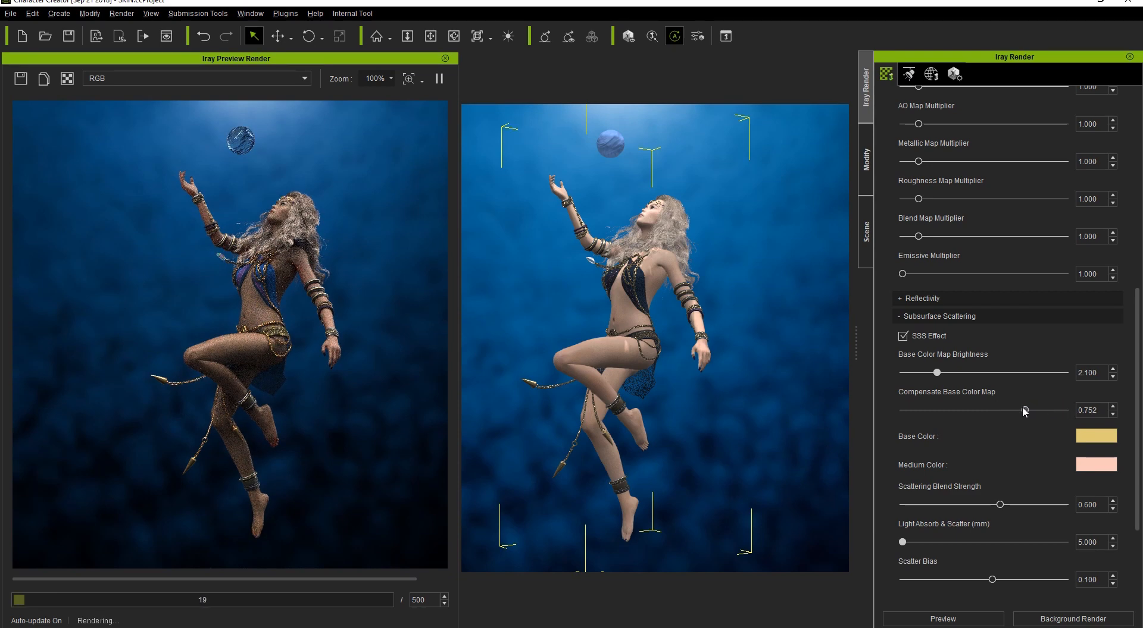